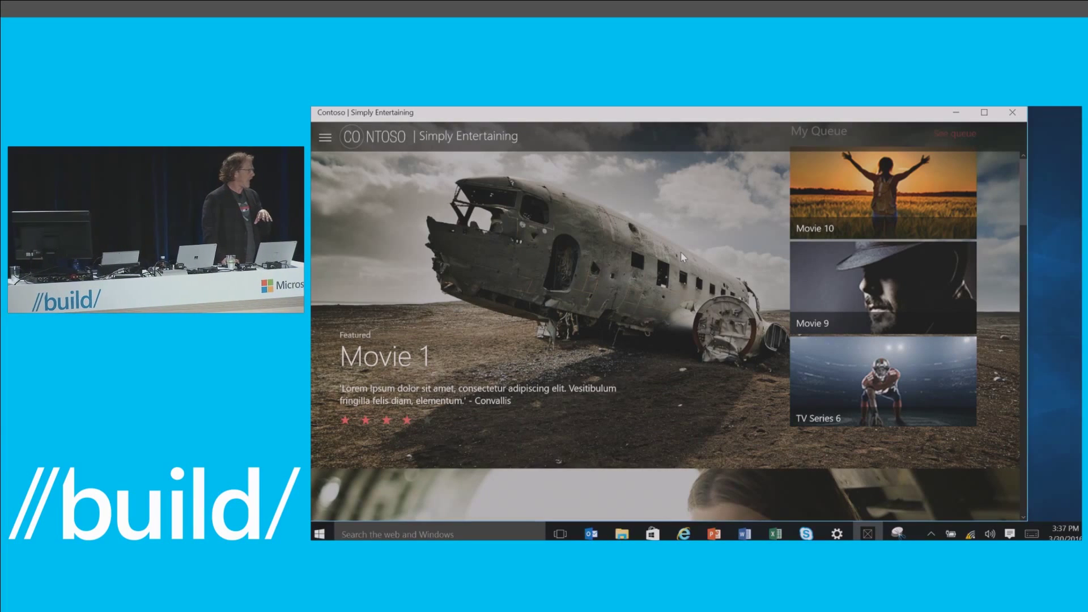
{"action": "mouse_move", "coordinate": [772, 245]}
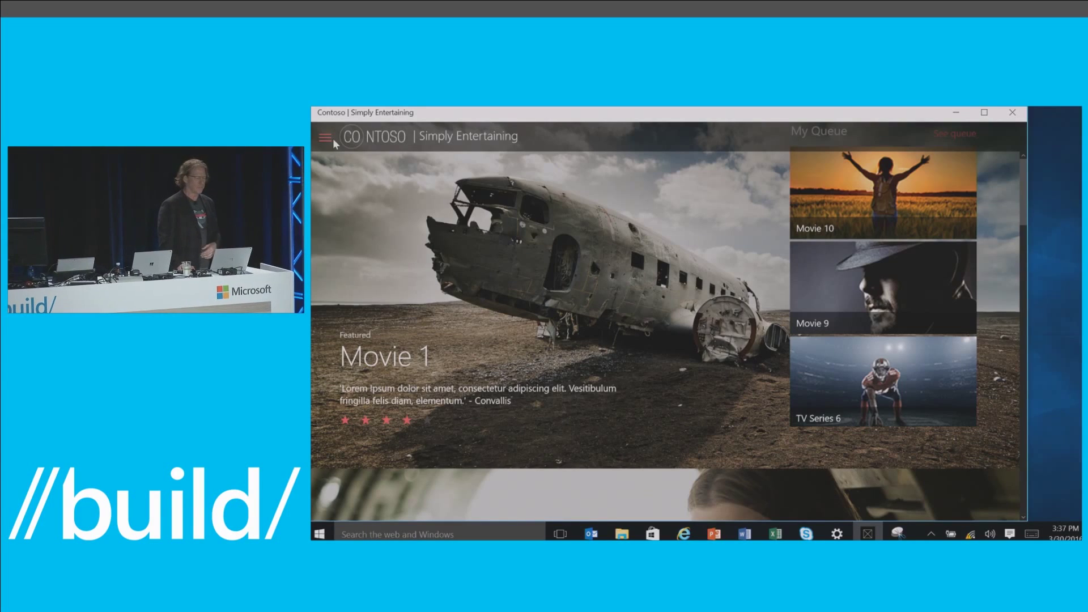
{"action": "mouse_move", "coordinate": [442, 188]}
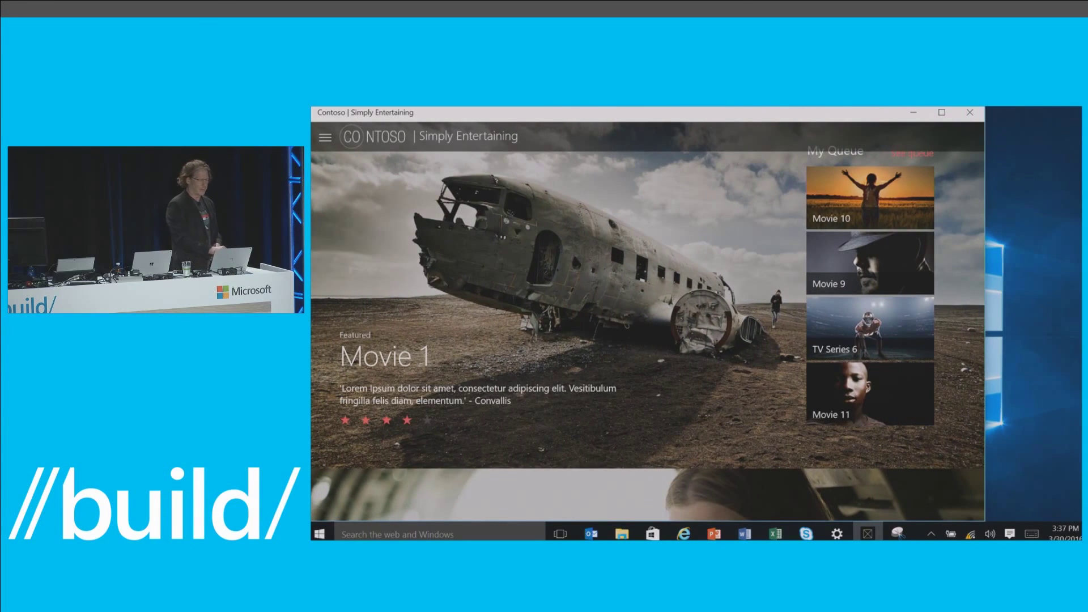
Step: Open Movies, show Action titles sorted by release date, and open Movie 18
{"action": "left_click", "coordinate": [325, 137]}
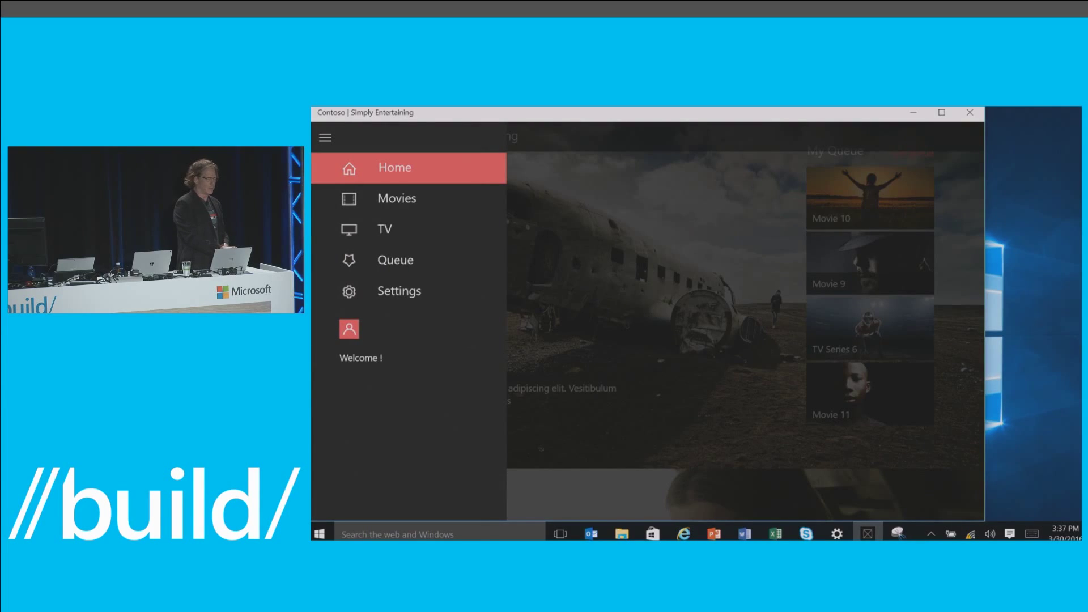
{"action": "left_click", "coordinate": [396, 198]}
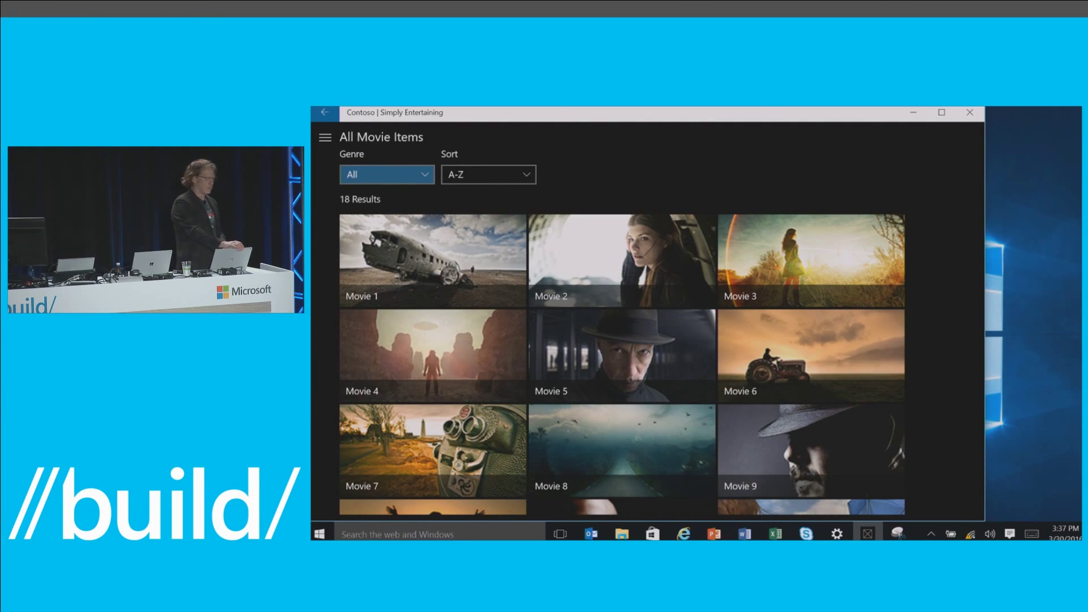
{"action": "left_click", "coordinate": [386, 174]}
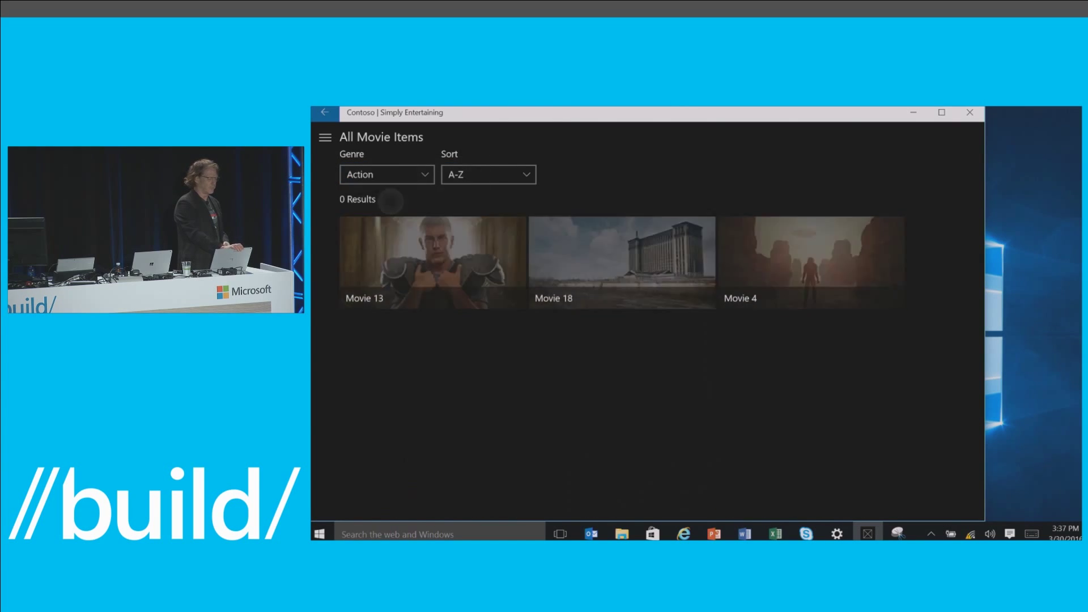
{"action": "left_click", "coordinate": [488, 174]}
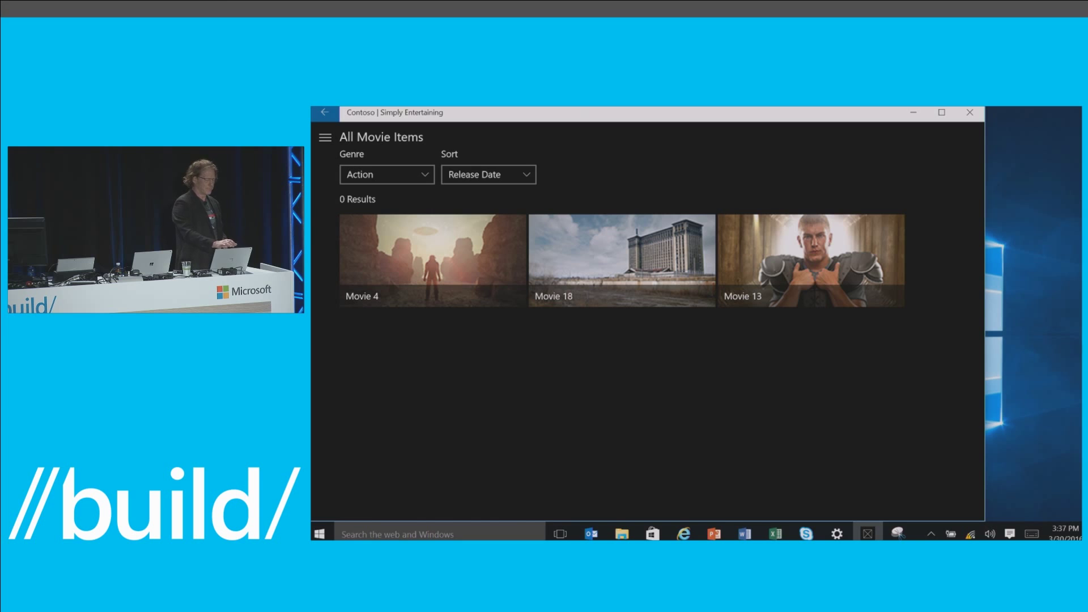
{"action": "left_click", "coordinate": [619, 260]}
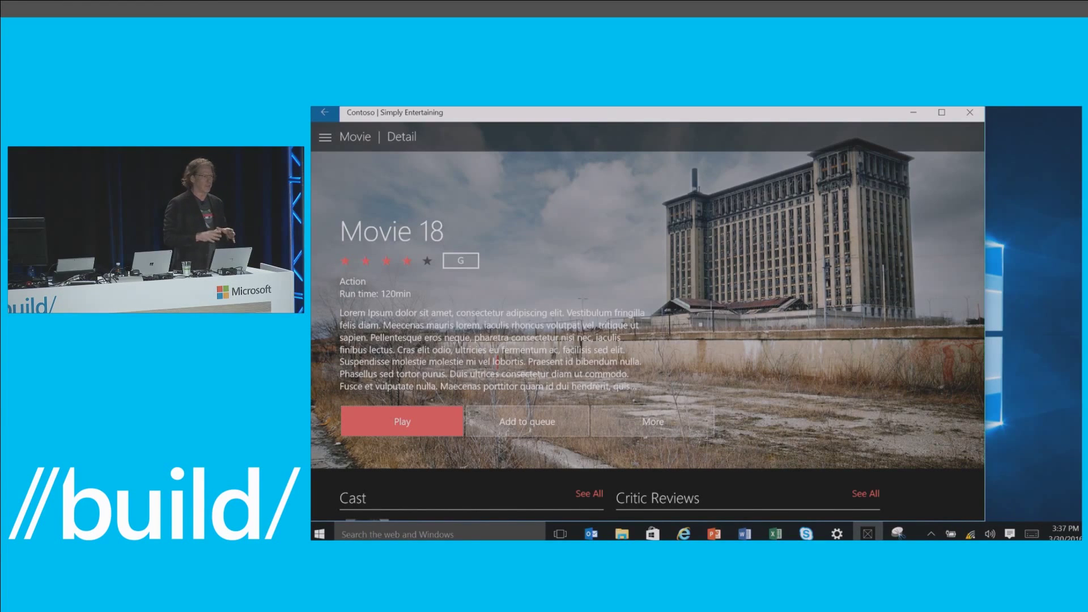
Step: Leave Movie 18's details and open the settings page with Debug Mode, theme and flow options
{"action": "left_click", "coordinate": [402, 421]}
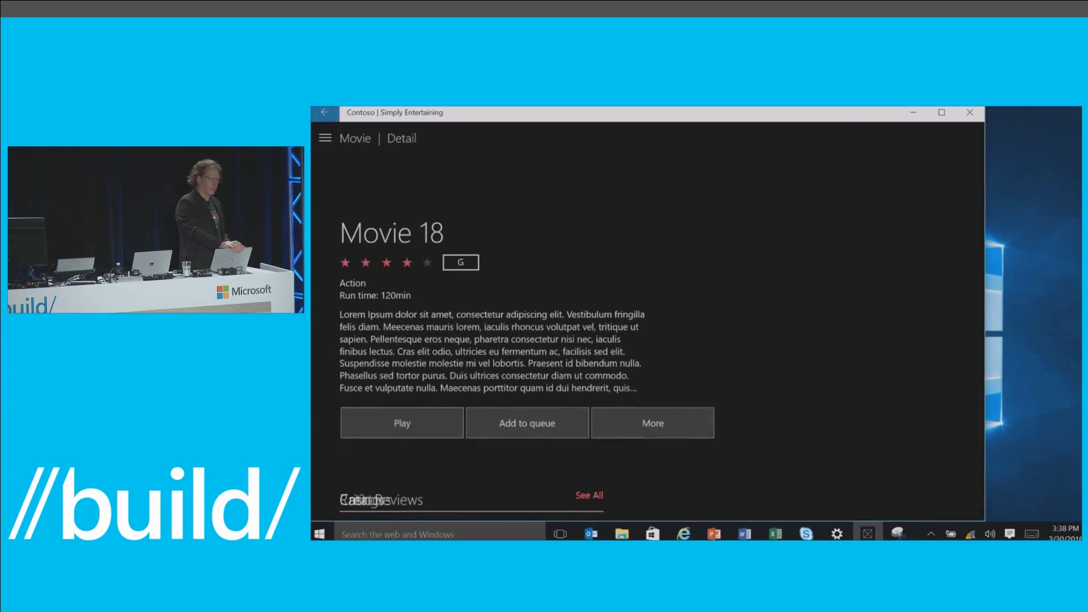
{"action": "left_click", "coordinate": [324, 138]}
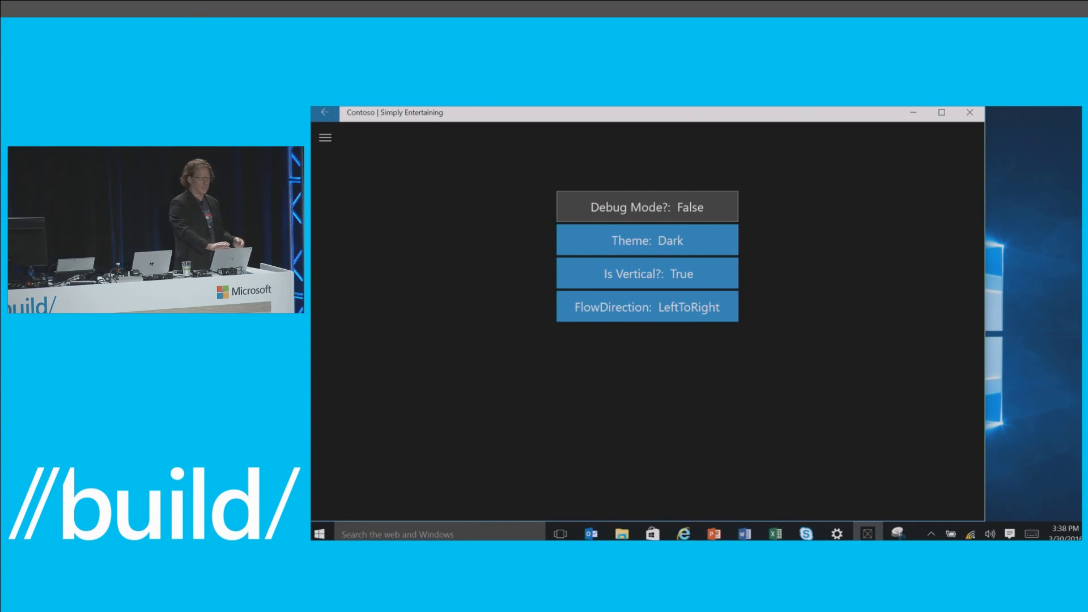
{"action": "left_click", "coordinate": [646, 240]}
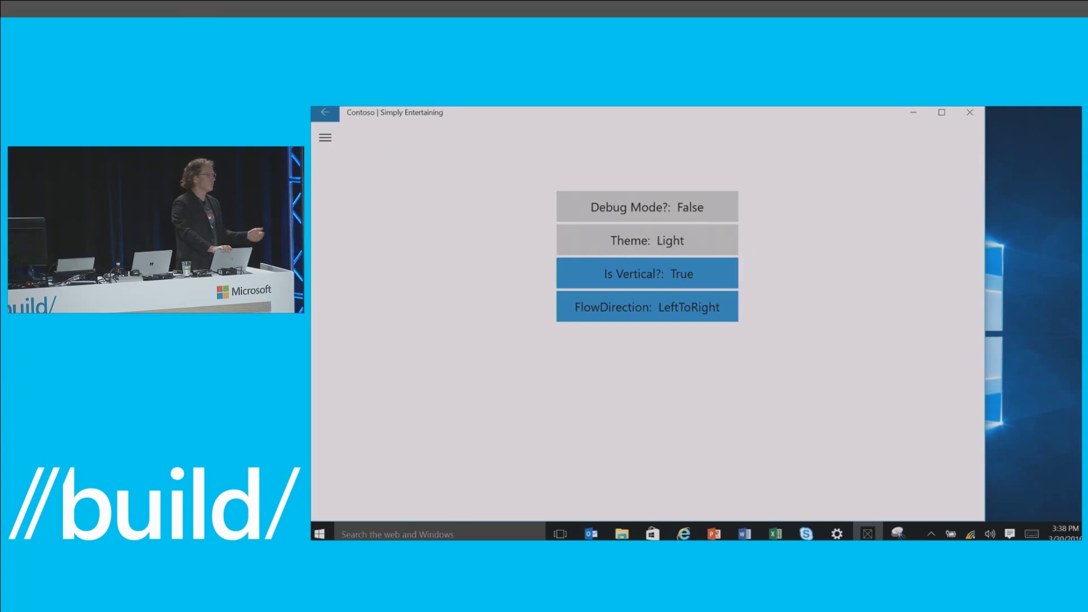
{"action": "left_click", "coordinate": [646, 241]}
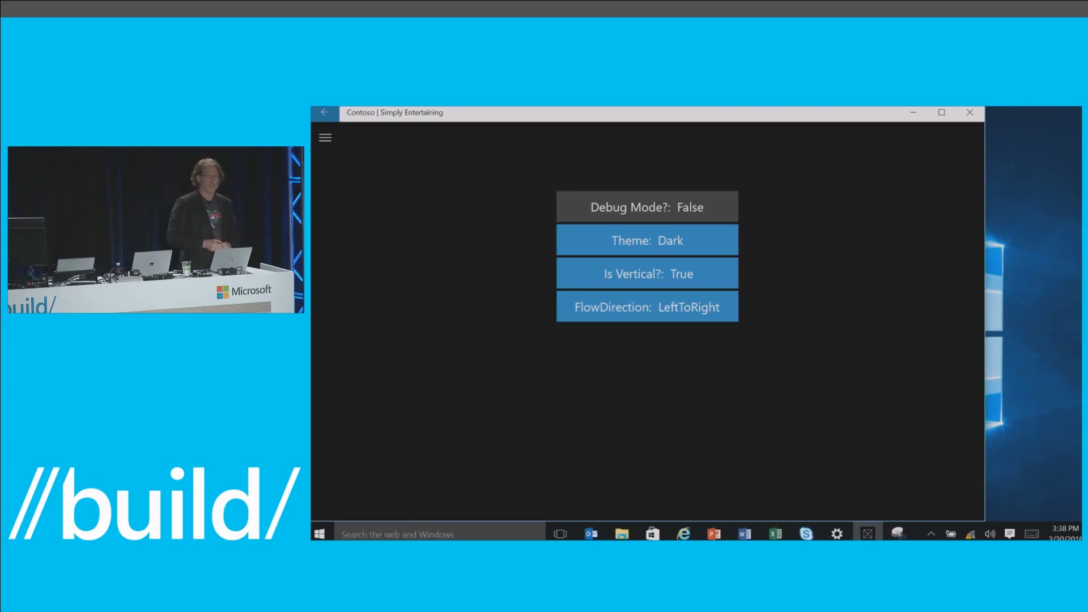
{"action": "left_click", "coordinate": [646, 306]}
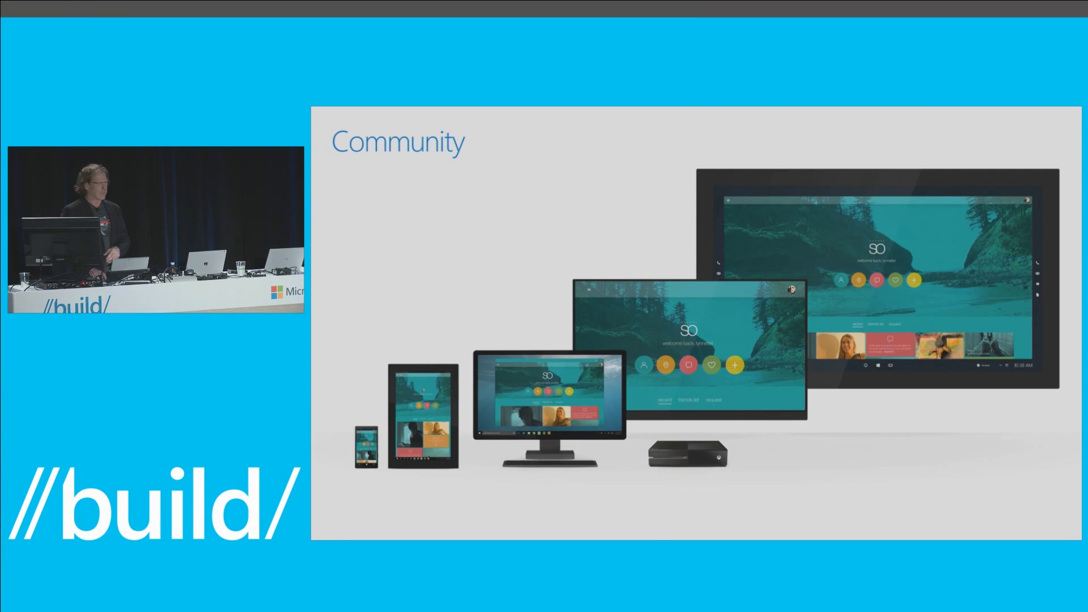
{"action": "key", "text": "right"}
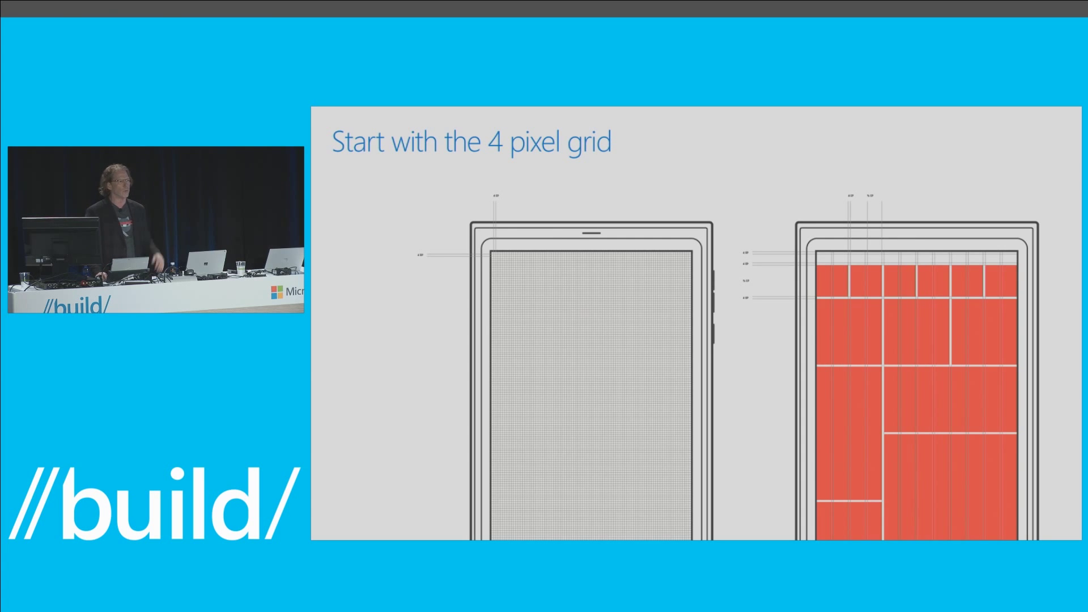
{"action": "key", "text": "Right"}
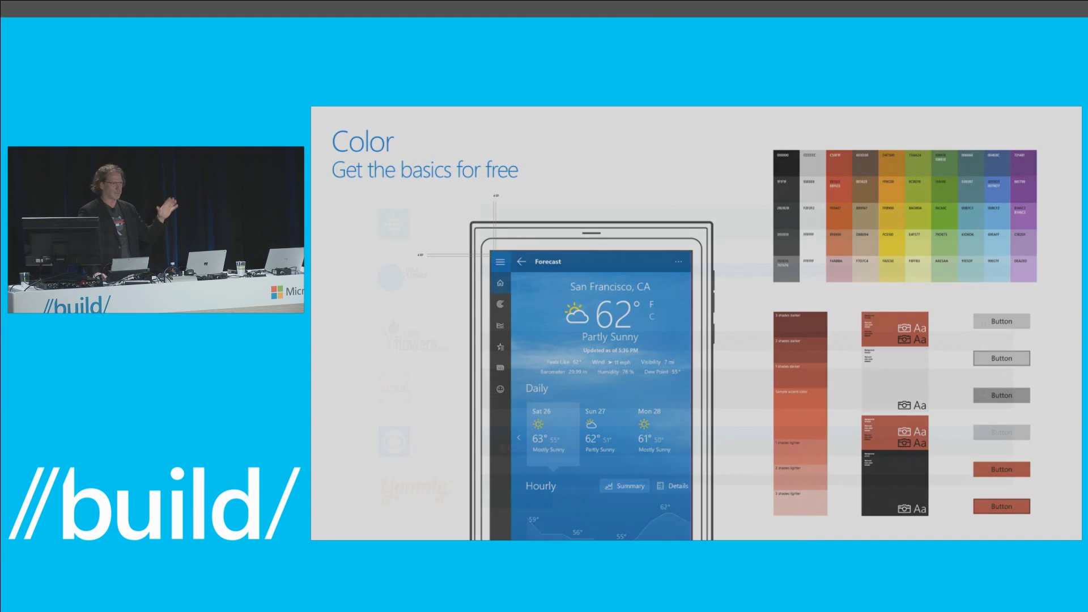
{"action": "key", "text": "right"}
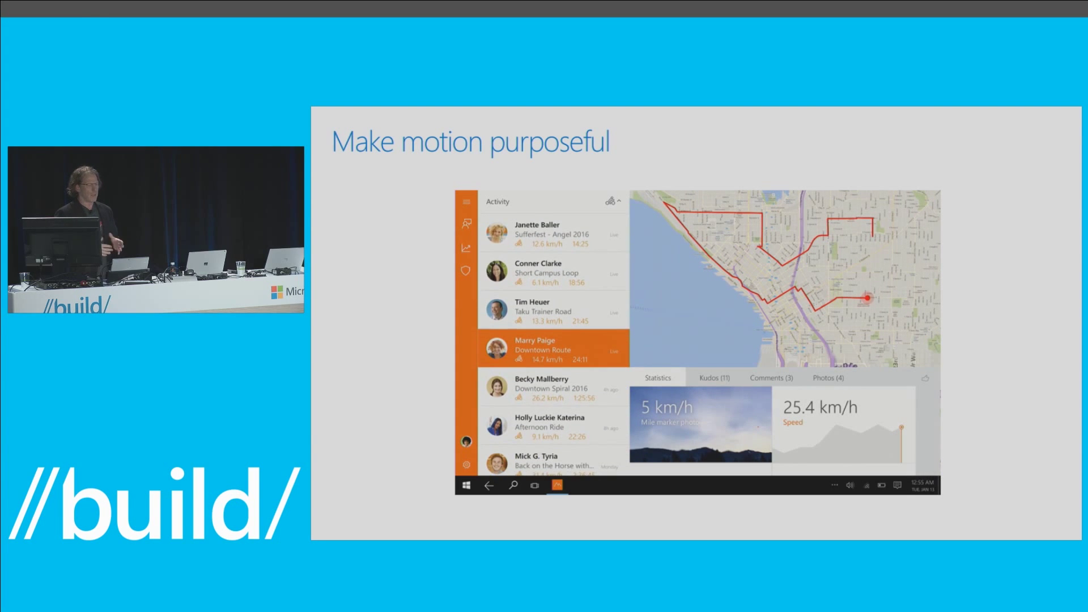
Step: Present the 'Make motion purposeful' slide as the fitness app demo moves from kudos to comments
{"action": "left_click", "coordinate": [658, 377]}
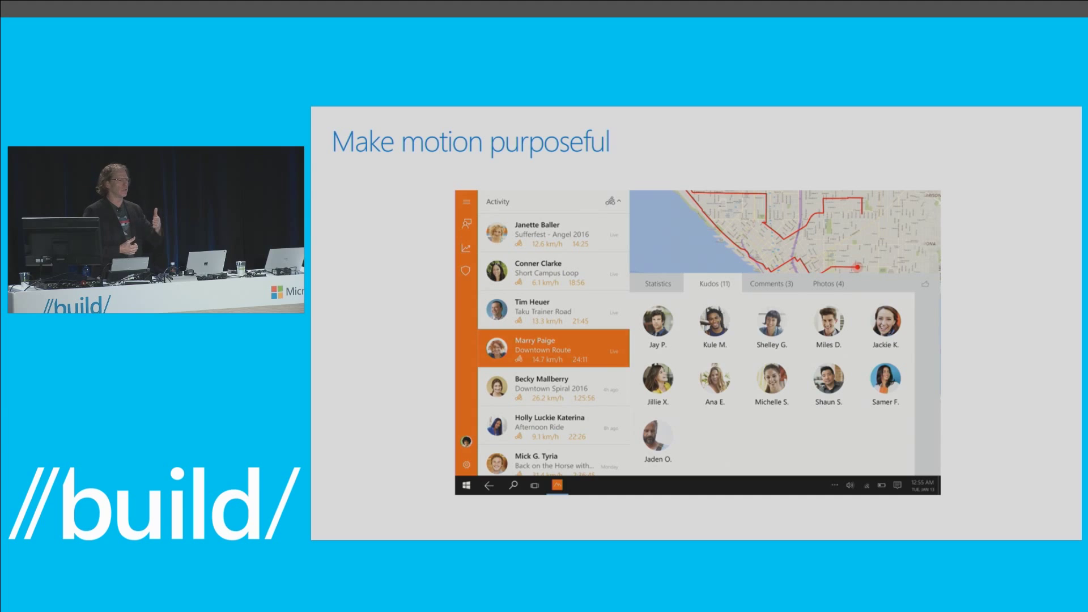
{"action": "left_click", "coordinate": [770, 284]}
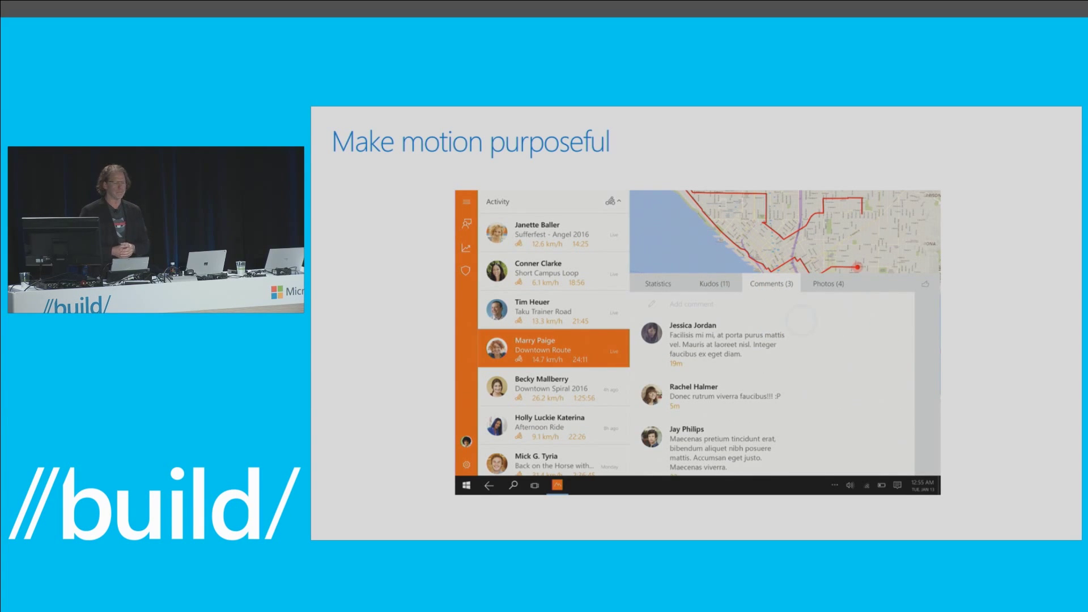
{"action": "left_click", "coordinate": [826, 283]}
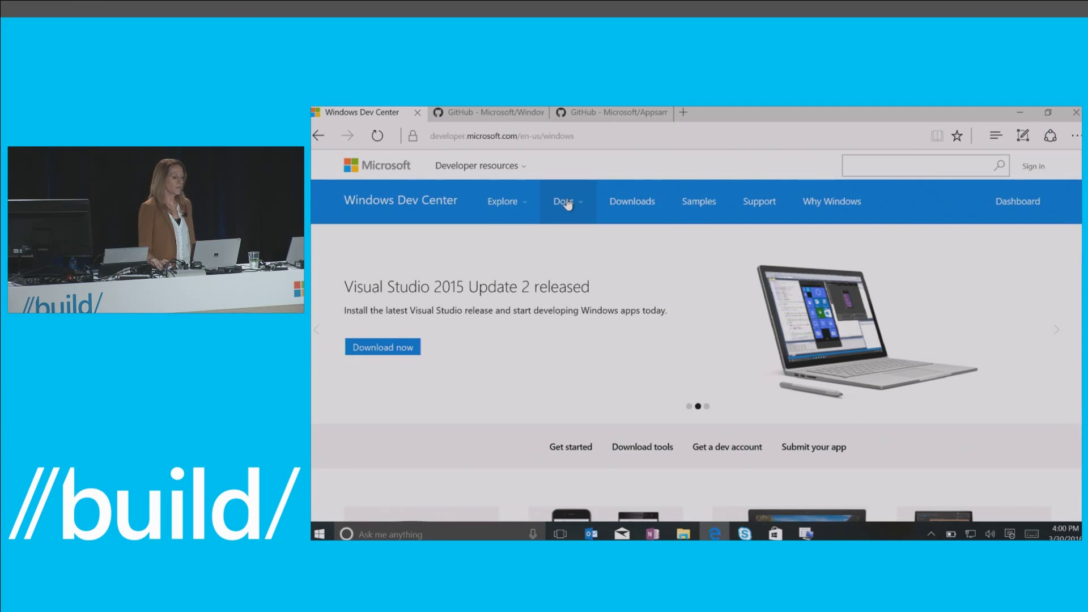
Step: Open the 'Get started with Windows apps' page from the Docs menu
{"action": "left_click", "coordinate": [565, 202]}
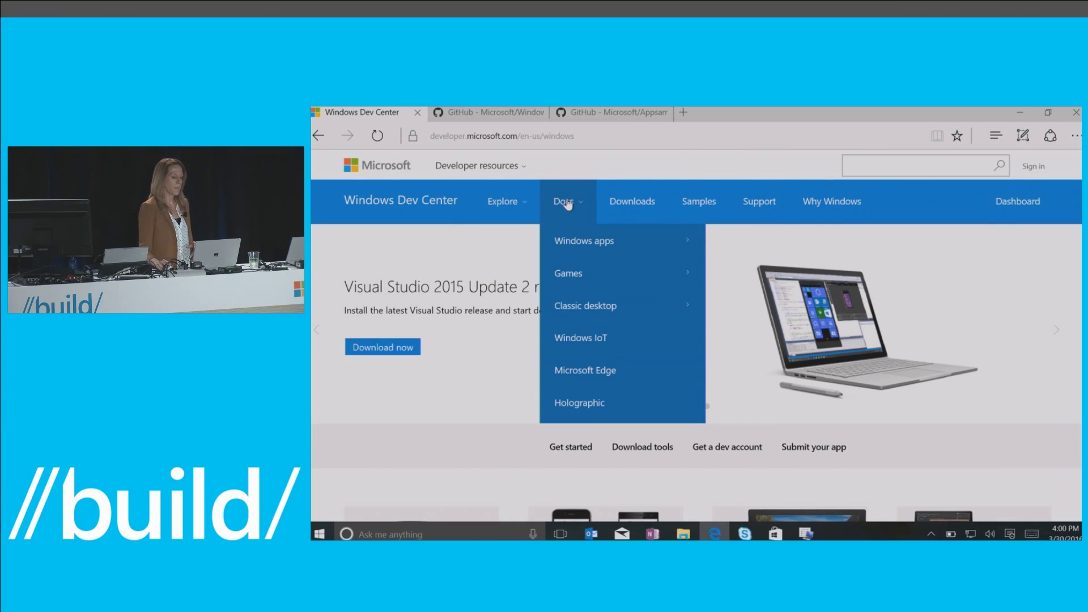
{"action": "mouse_move", "coordinate": [584, 241]}
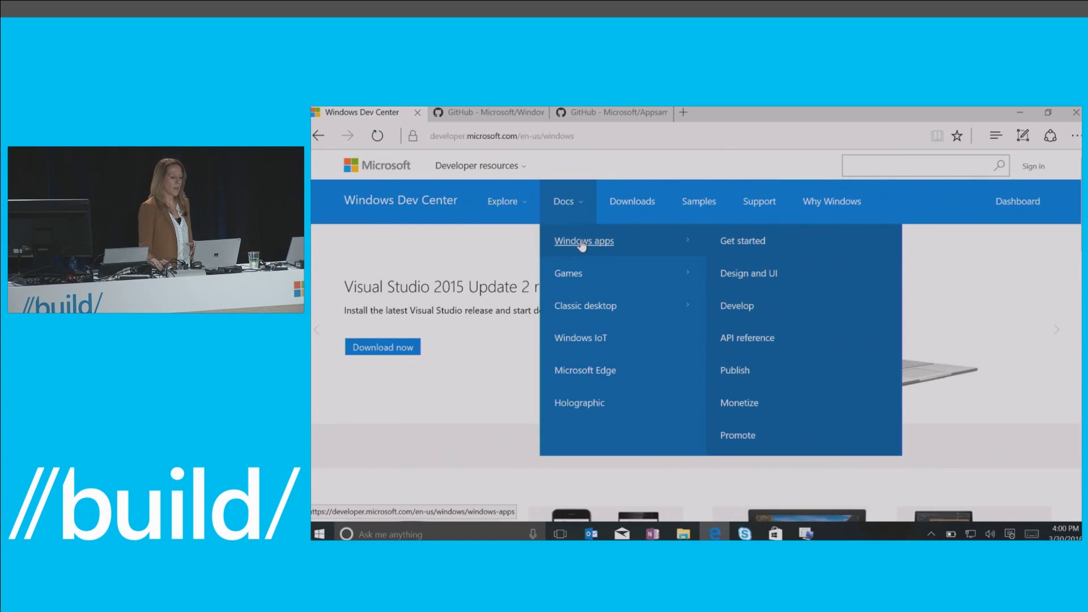
{"action": "left_click", "coordinate": [742, 241]}
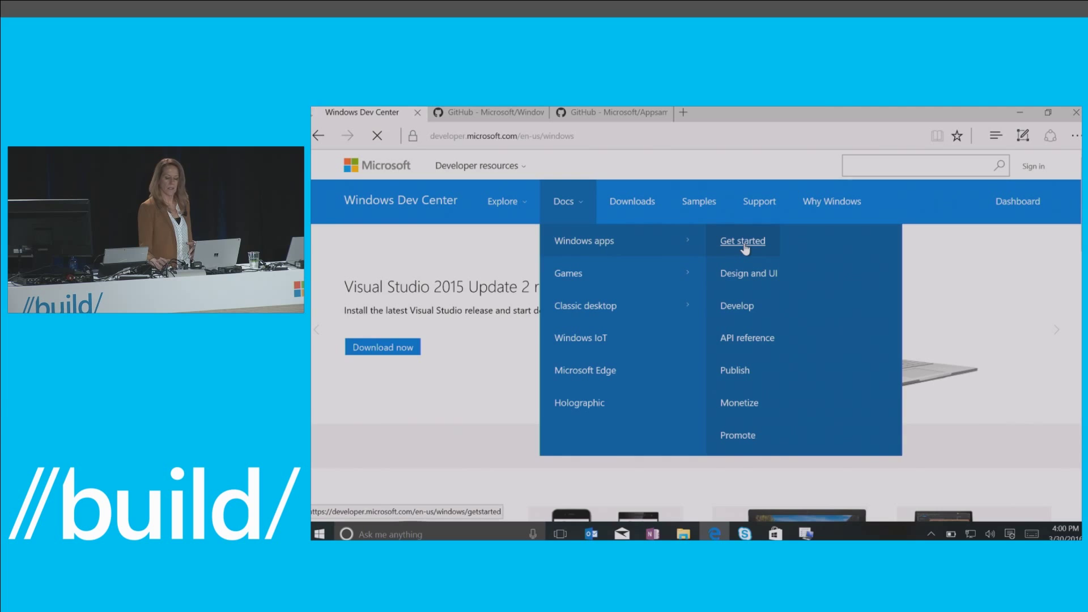
{"action": "left_click", "coordinate": [742, 241]}
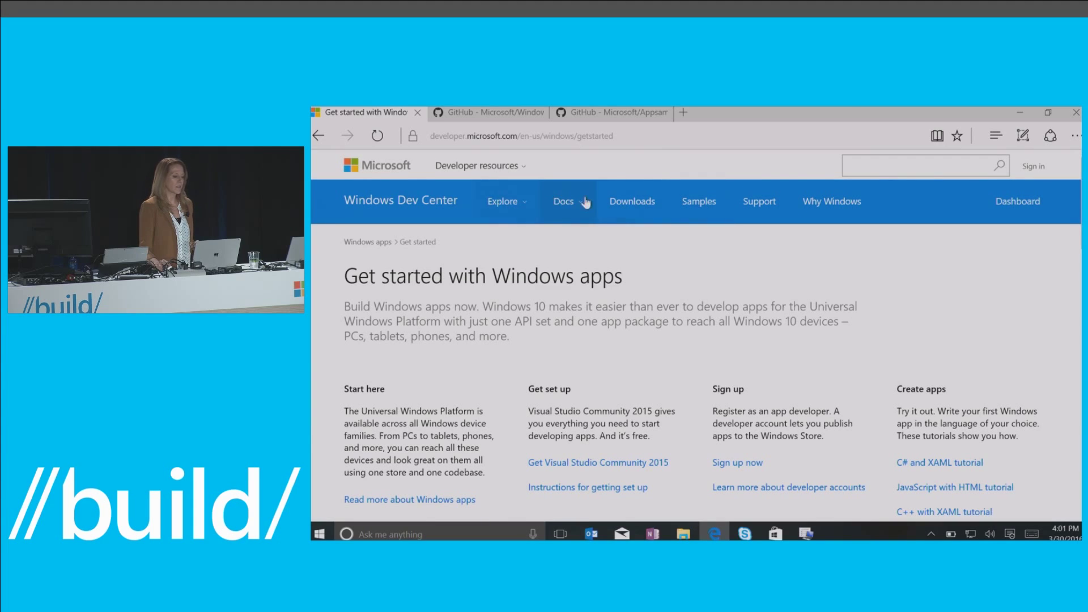
Step: Open the 'Develop UWP apps' page via Docs > Windows apps > Develop
{"action": "left_click", "coordinate": [564, 201]}
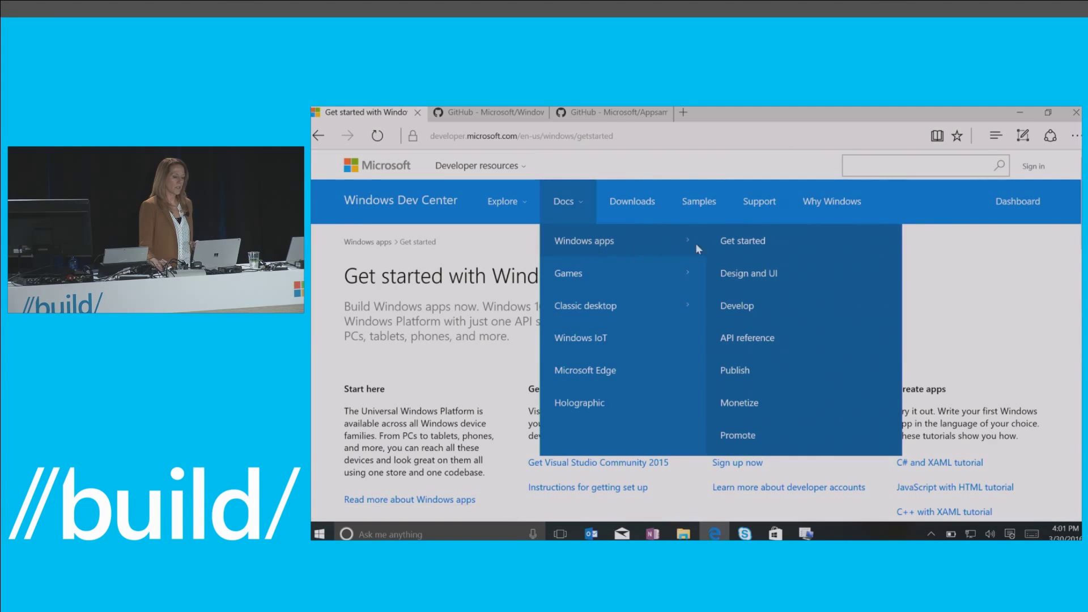
{"action": "left_click", "coordinate": [736, 305]}
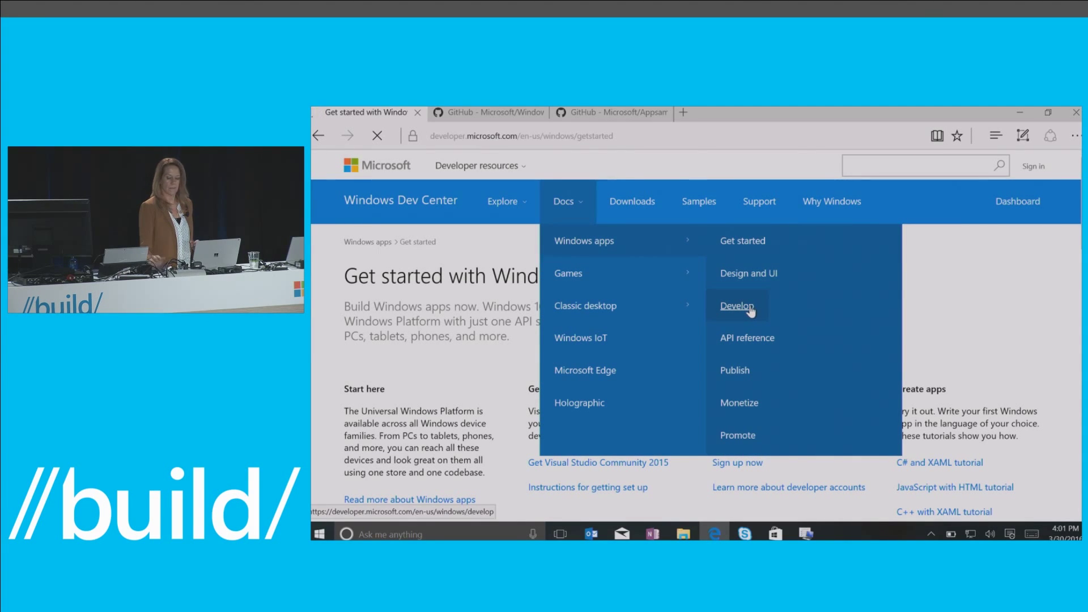
{"action": "left_click", "coordinate": [738, 305]}
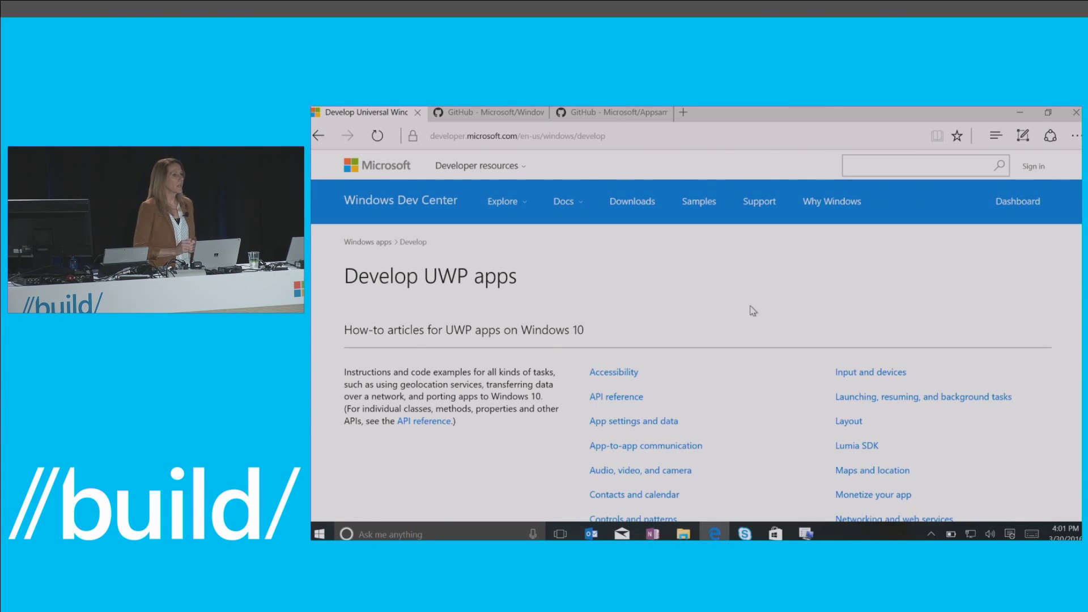
{"action": "mouse_move", "coordinate": [568, 201]}
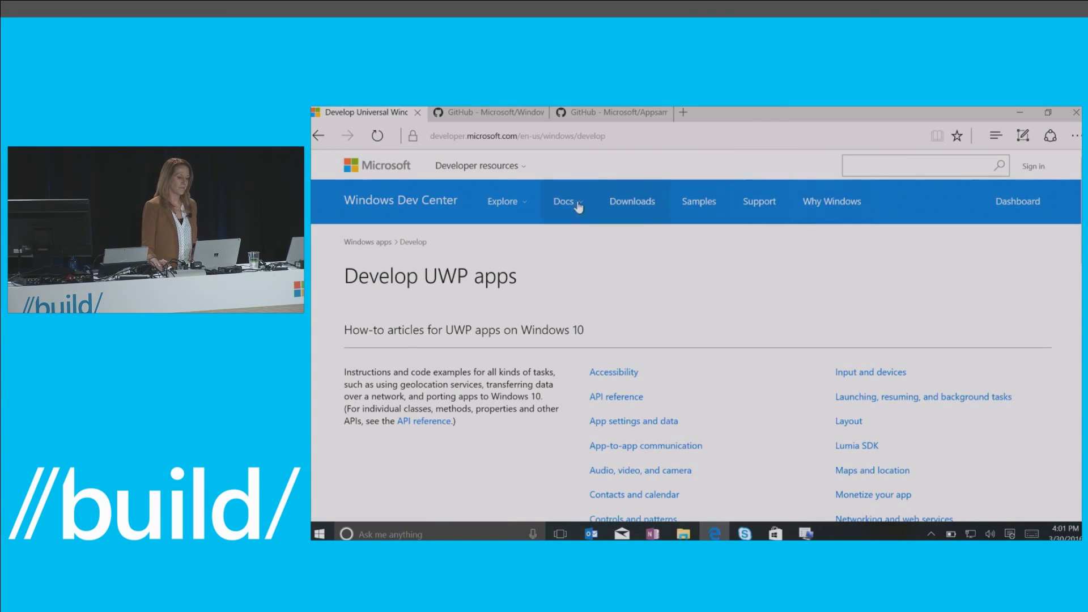
Step: Open the 'Publish Windows apps' page from the Docs menu
{"action": "left_click", "coordinate": [563, 201]}
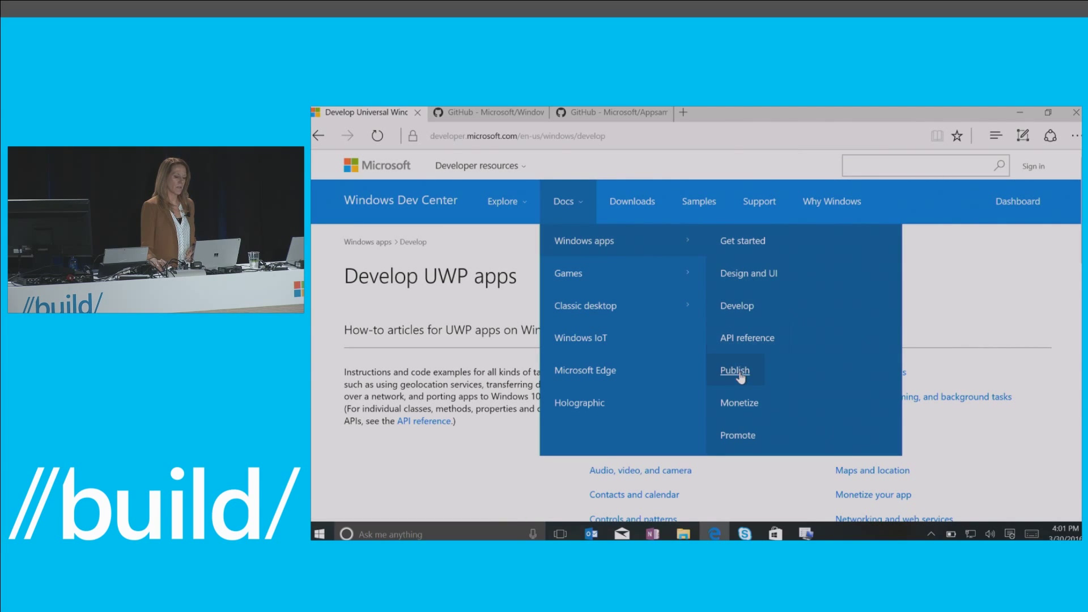
{"action": "left_click", "coordinate": [735, 370]}
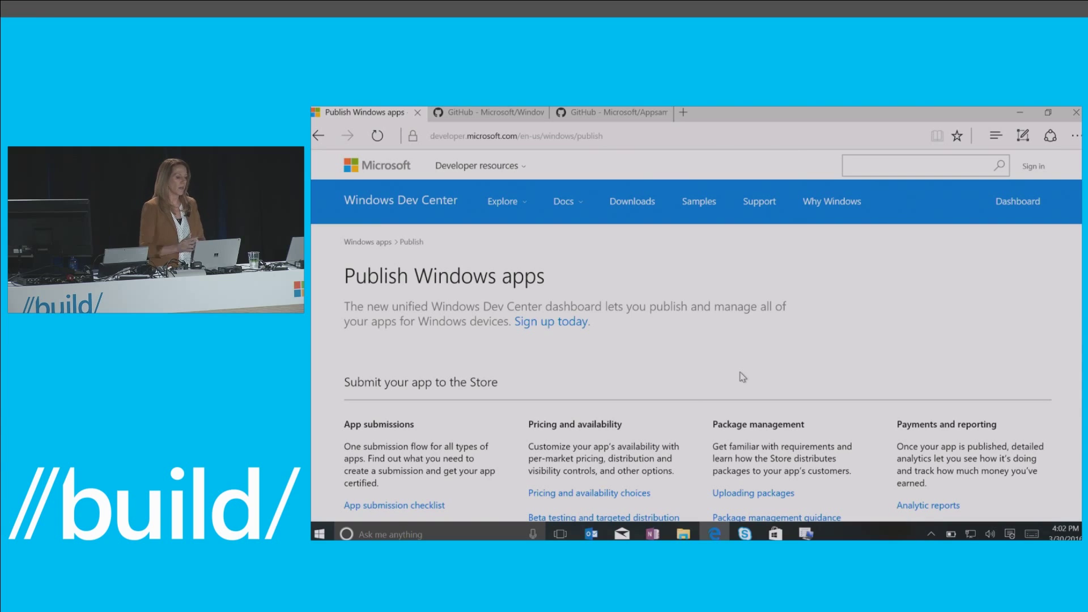
Step: Open the 'Design & UI' page via Docs > Windows apps
{"action": "left_click", "coordinate": [563, 201]}
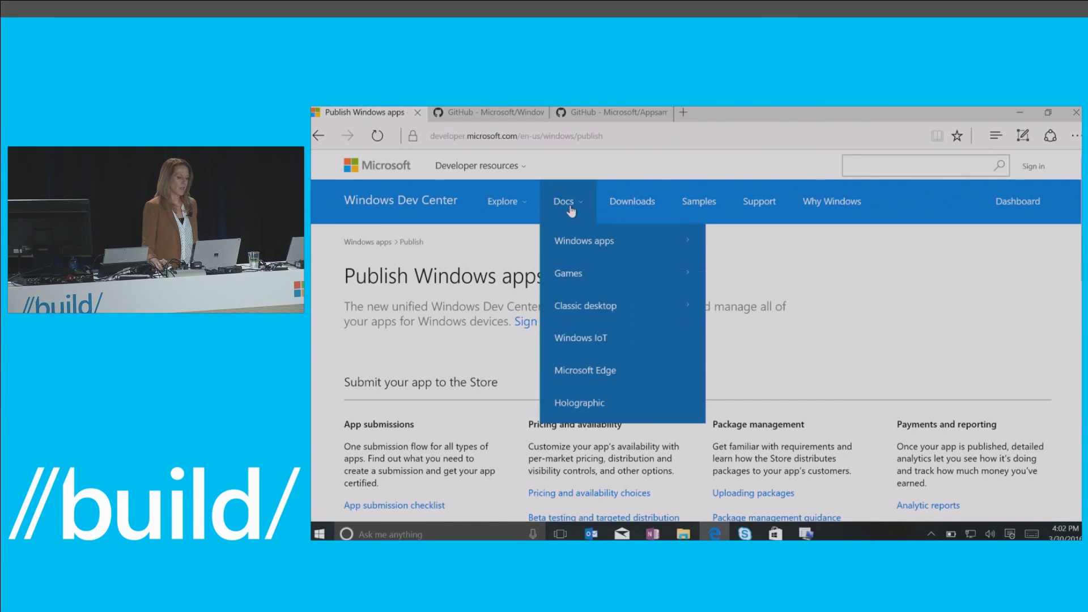
{"action": "mouse_move", "coordinate": [583, 241]}
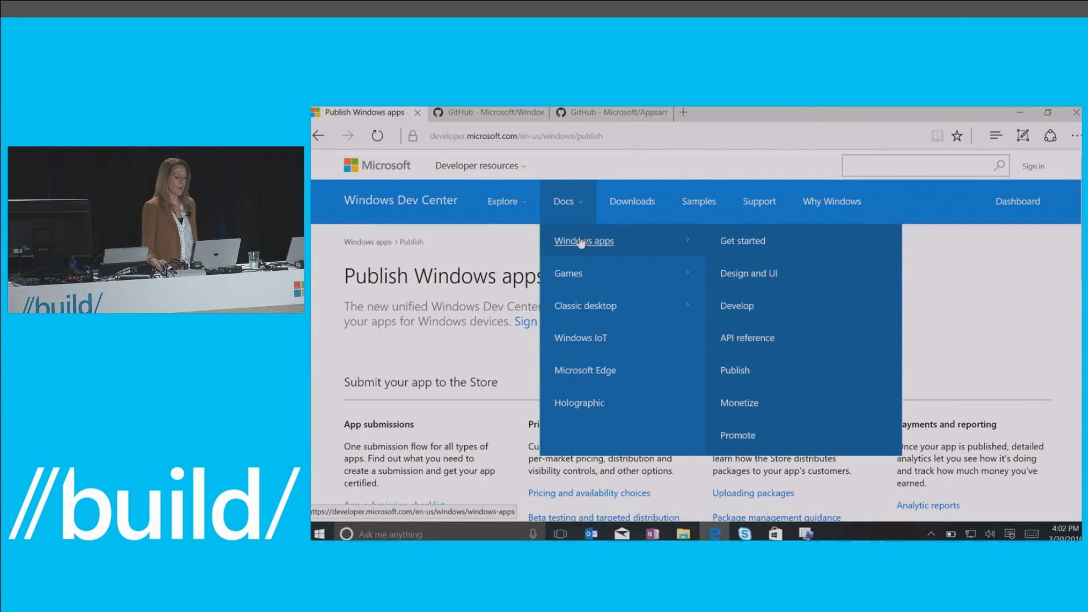
{"action": "left_click", "coordinate": [748, 272]}
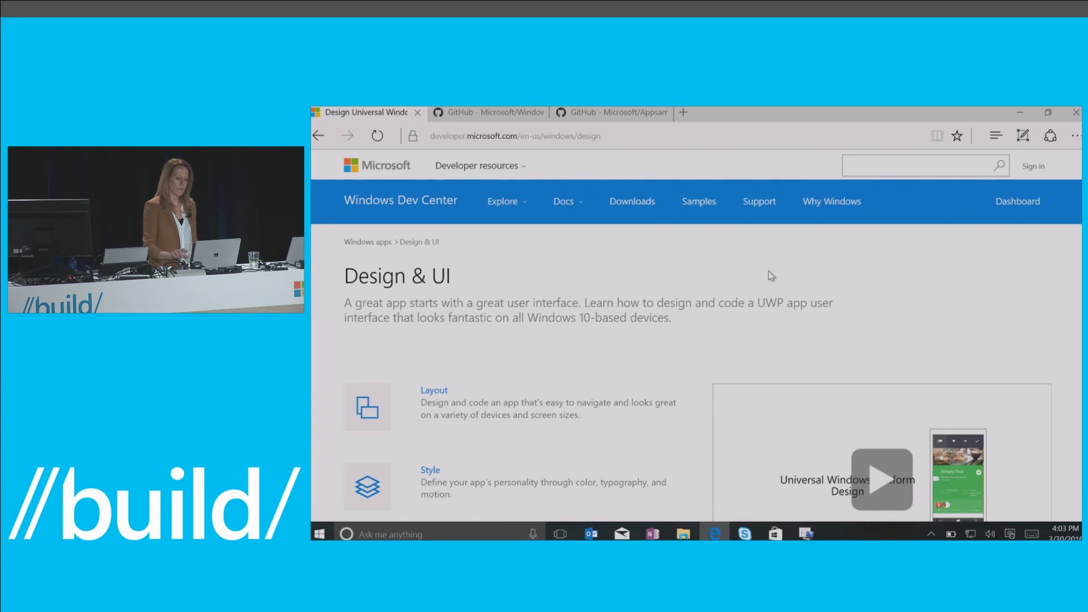
Step: Scroll the Design & UI page to reveal Controls & patterns and Input & devices
{"action": "scroll", "scroll_direction": "down", "scroll_amount": 3}
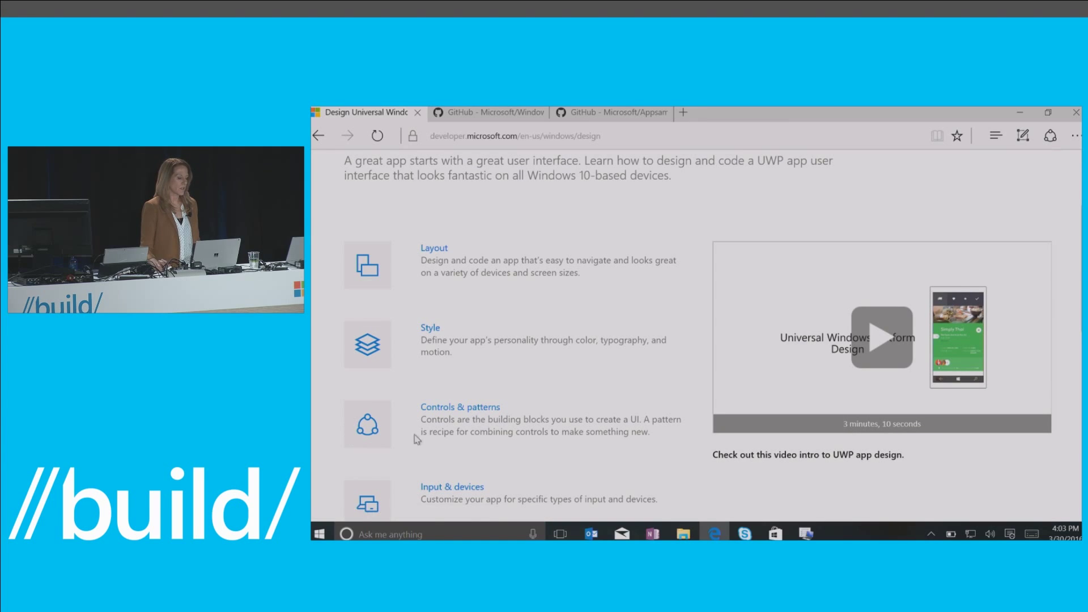
Step: Open Controls & patterns and scroll its controls index down to Media playback
{"action": "left_click", "coordinate": [460, 407]}
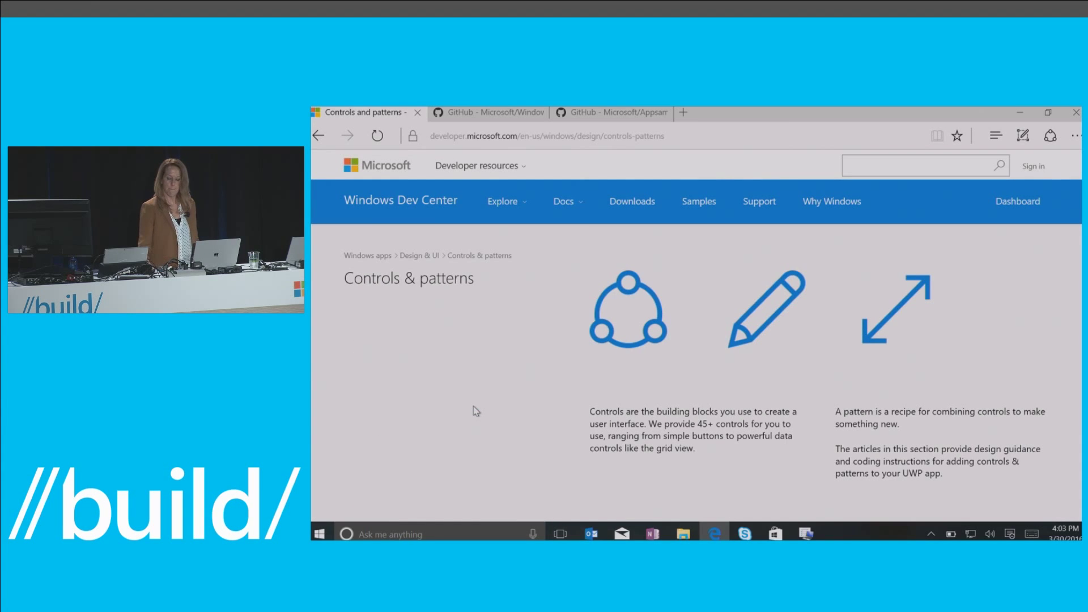
{"action": "mouse_move", "coordinate": [509, 393]}
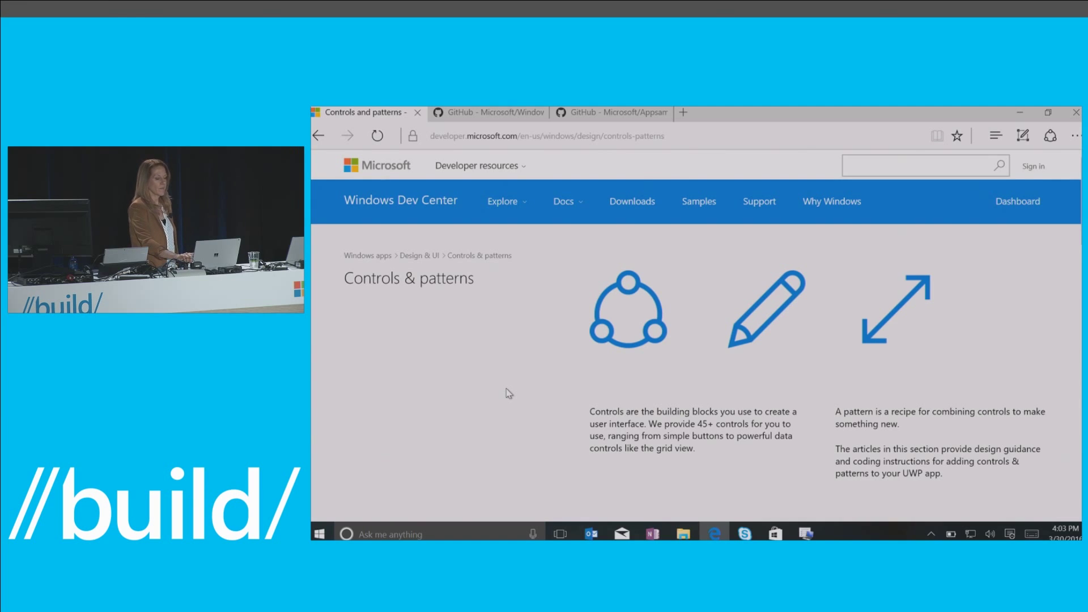
{"action": "scroll", "scroll_direction": "down", "scroll_amount": 3}
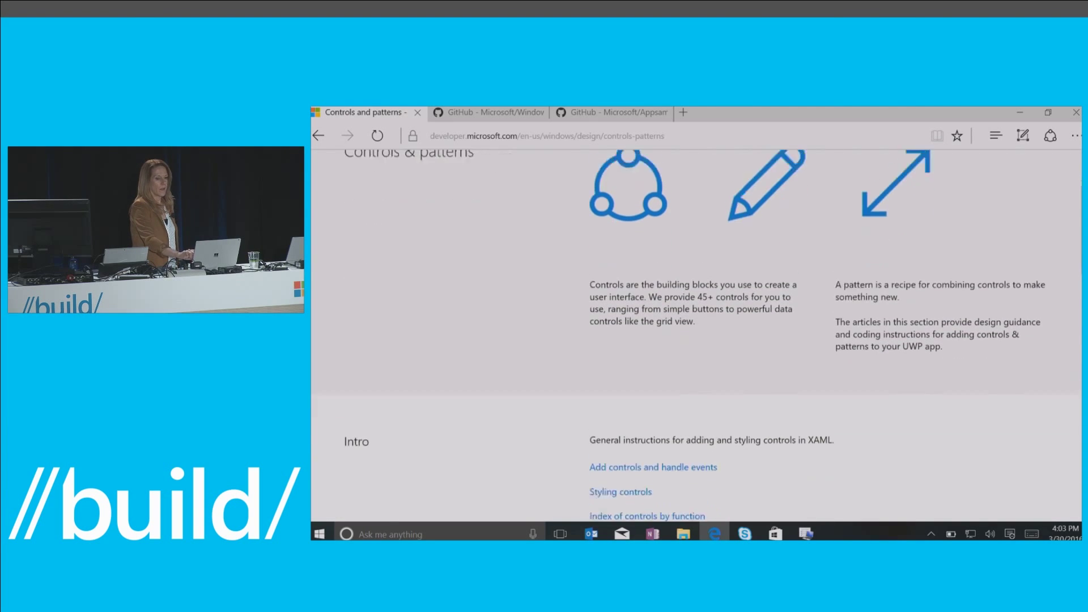
{"action": "scroll", "scroll_direction": "down", "scroll_amount": 3}
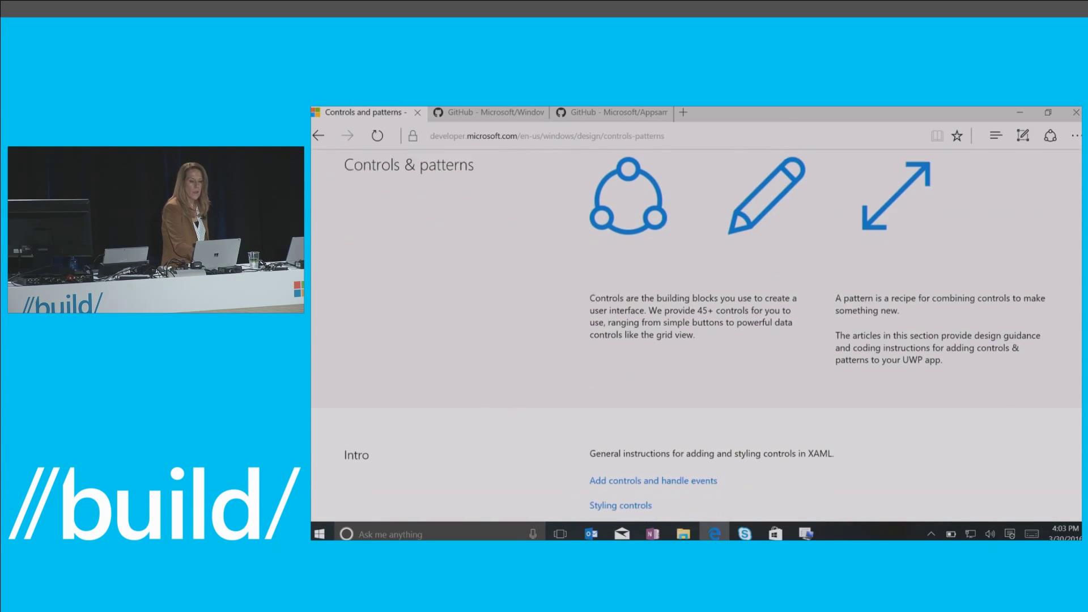
{"action": "scroll", "scroll_direction": "down", "scroll_amount": 3}
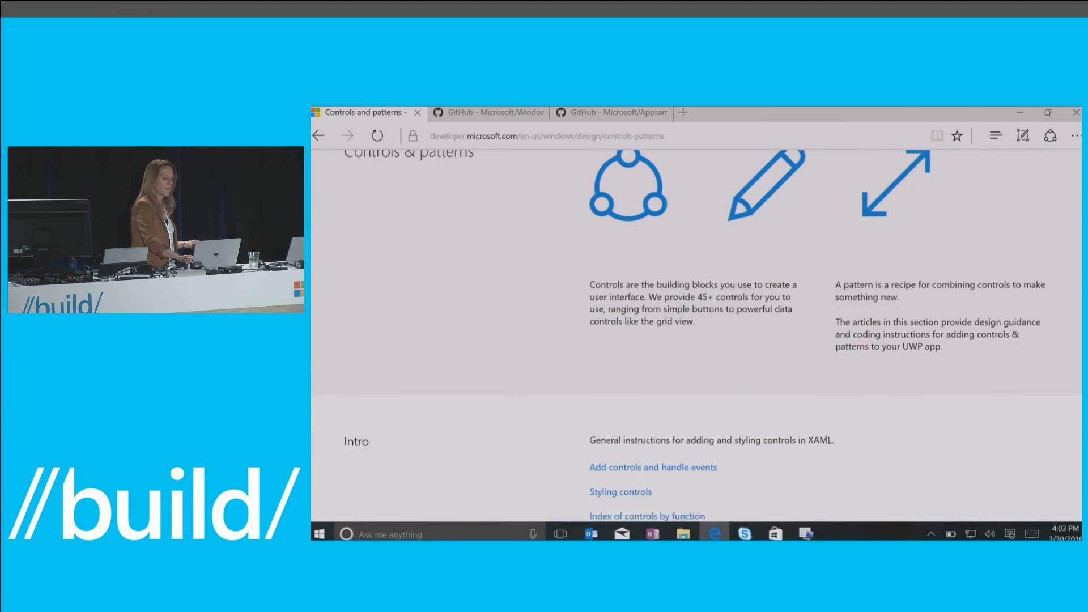
{"action": "scroll", "scroll_direction": "down", "scroll_amount": 3}
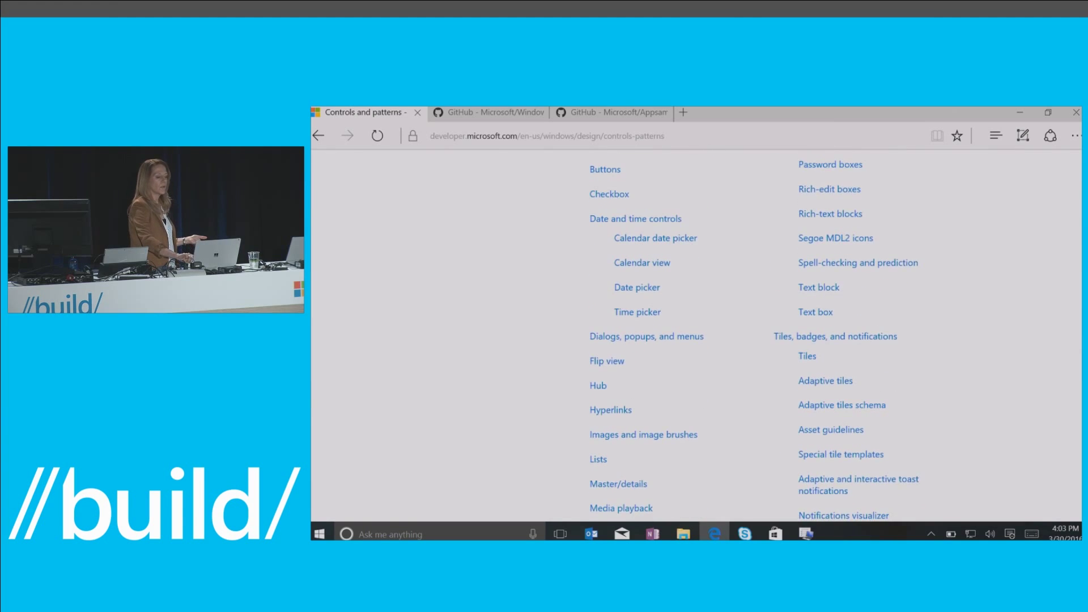
{"action": "scroll", "scroll_direction": "down", "scroll_amount": 3}
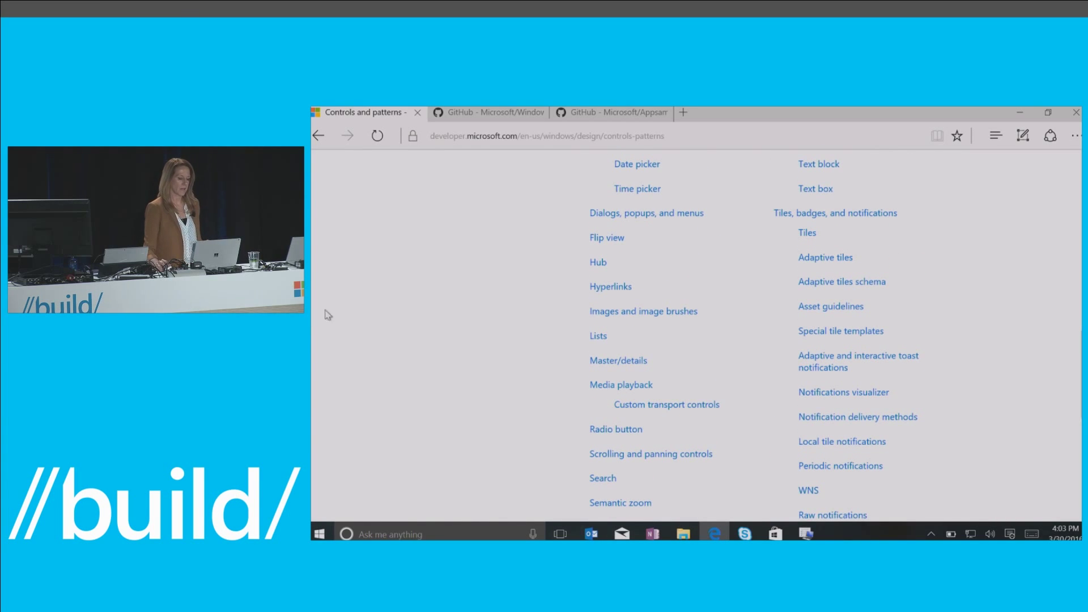
{"action": "left_click", "coordinate": [620, 384]}
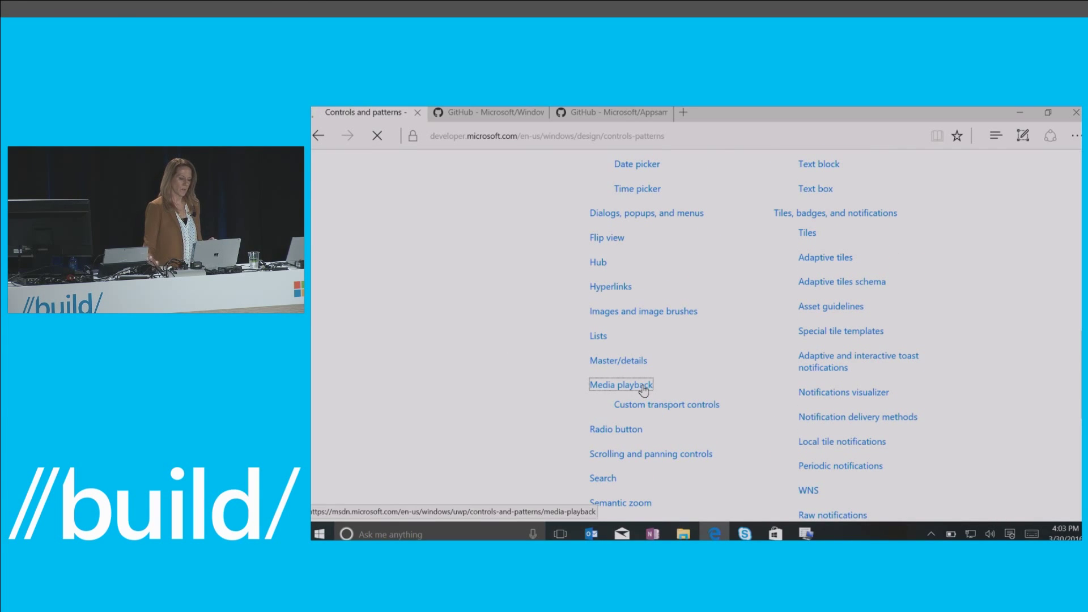
Step: Open the Media player article and scroll to its Examples video from the Get Started app
{"action": "left_click", "coordinate": [620, 384]}
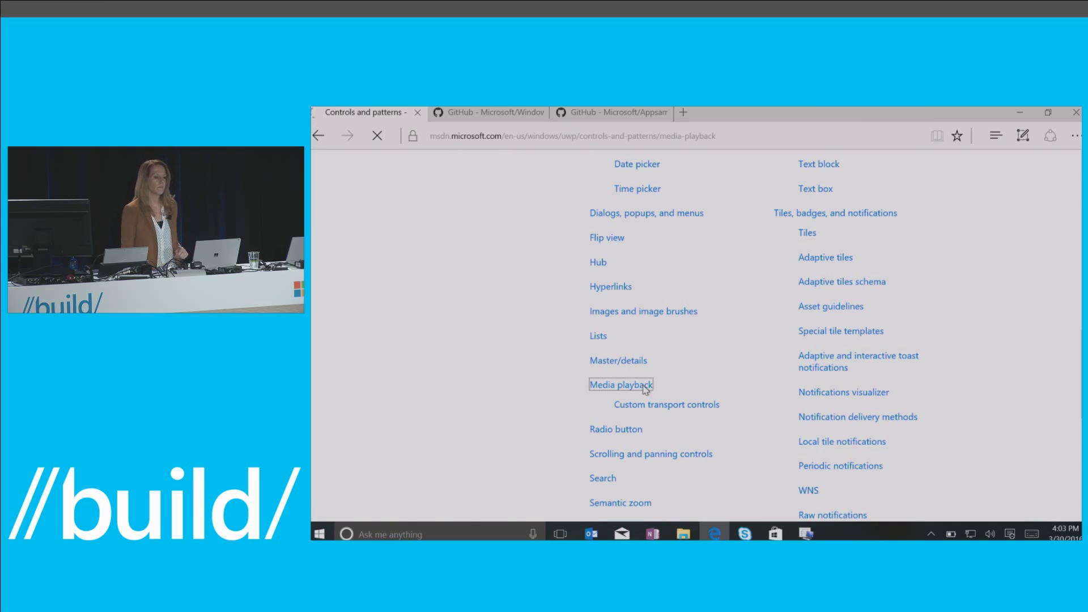
{"action": "left_click", "coordinate": [620, 385]}
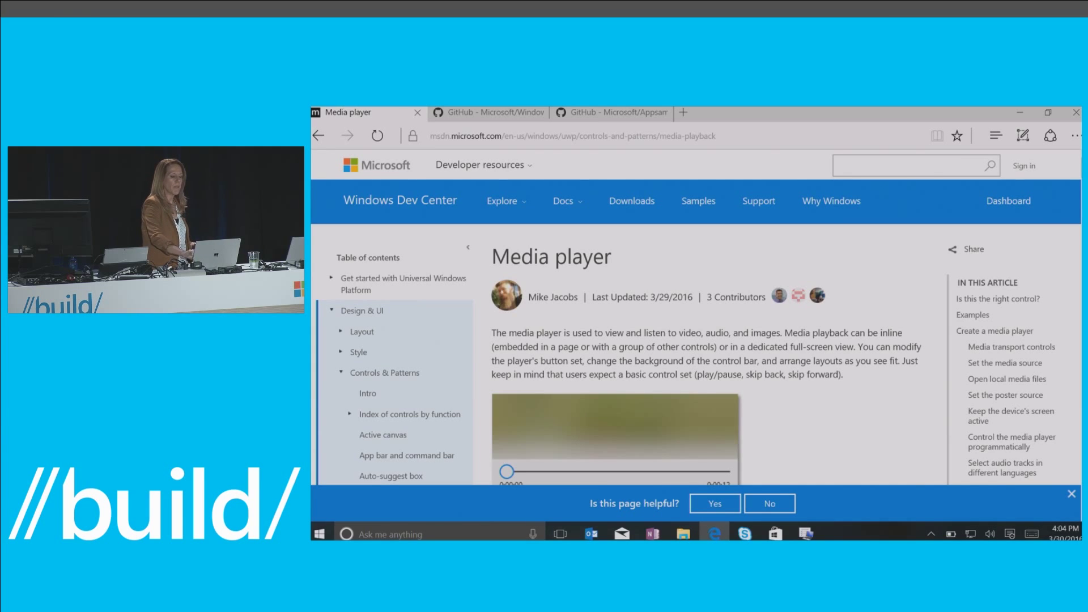
{"action": "scroll", "scroll_direction": "down", "scroll_amount": 3}
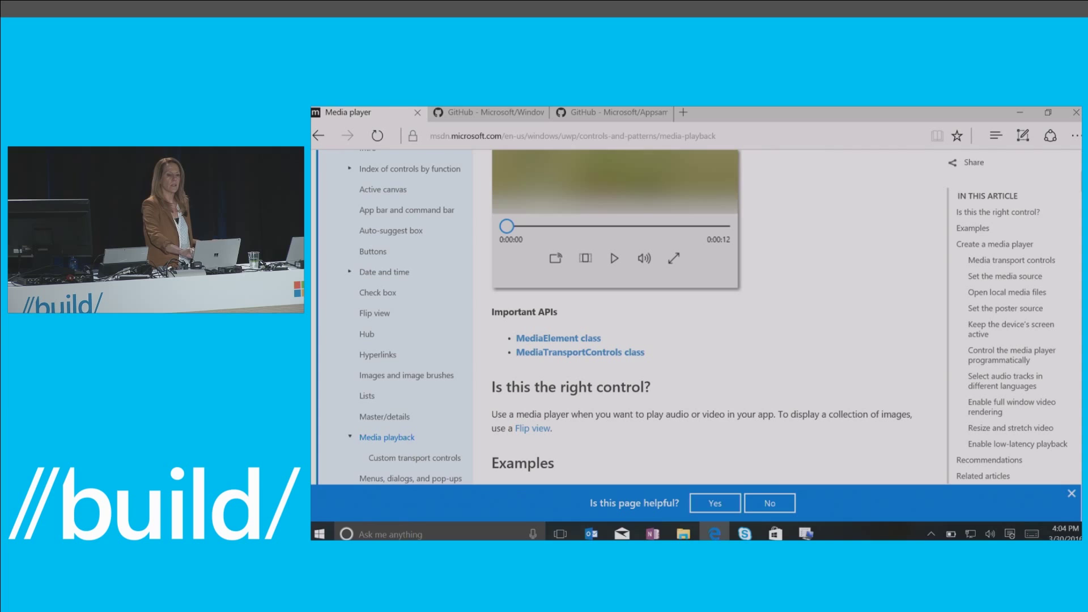
{"action": "scroll", "scroll_direction": "down", "scroll_amount": 3}
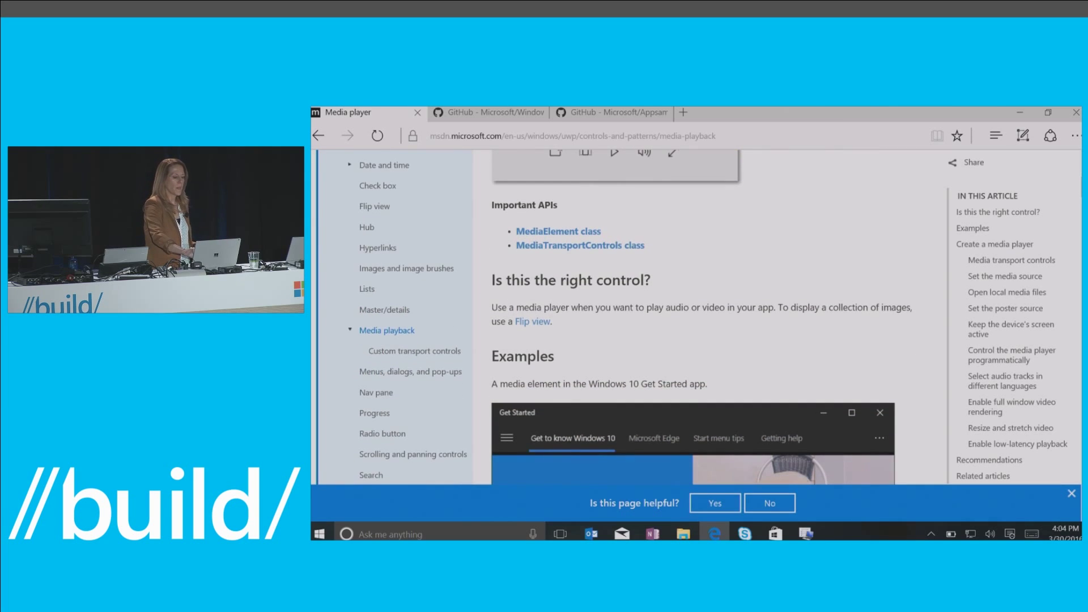
{"action": "scroll", "scroll_direction": "down", "scroll_amount": 3}
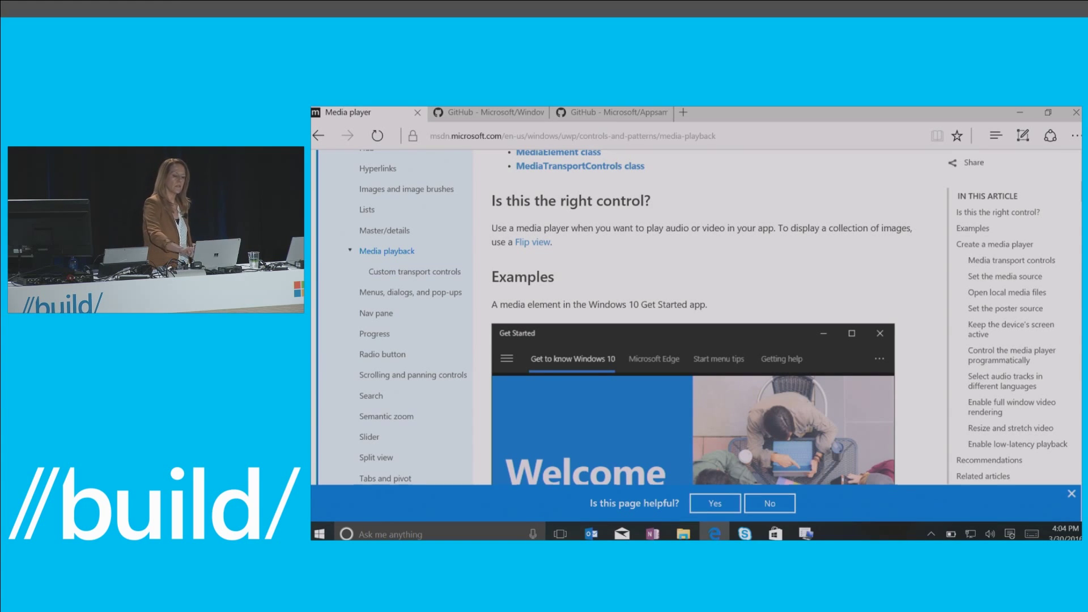
{"action": "scroll", "scroll_direction": "down", "scroll_amount": 3}
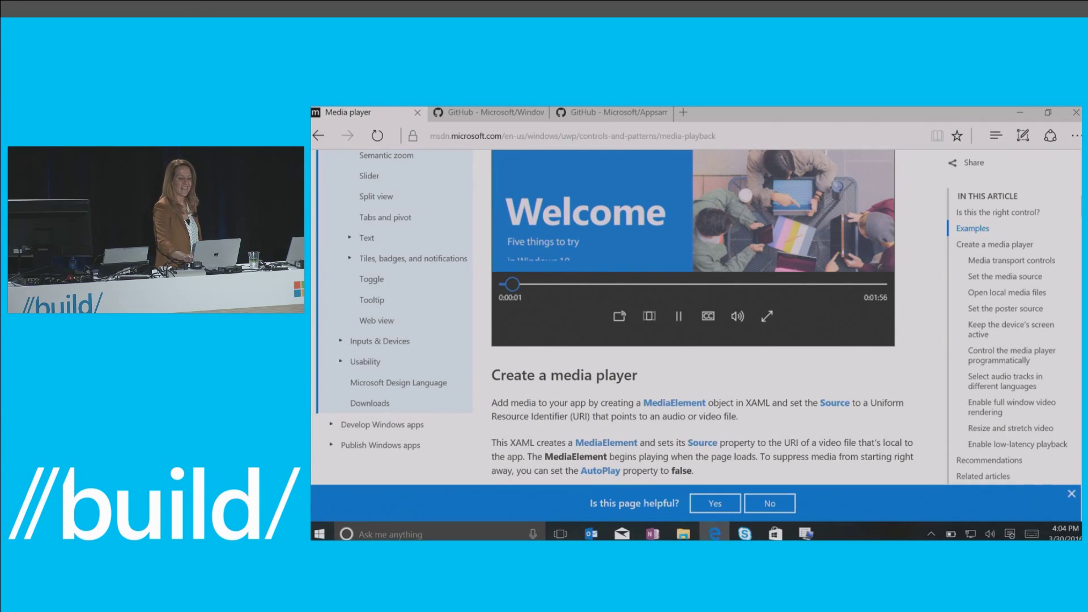
{"action": "scroll", "scroll_direction": "down", "scroll_amount": 3}
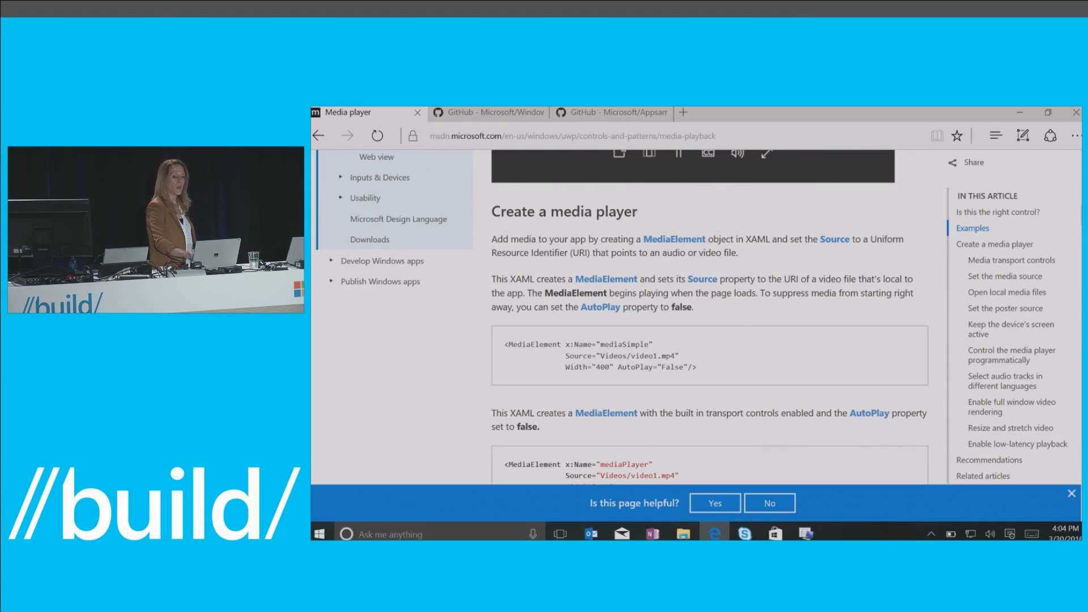
{"action": "scroll", "scroll_direction": "down", "scroll_amount": 3}
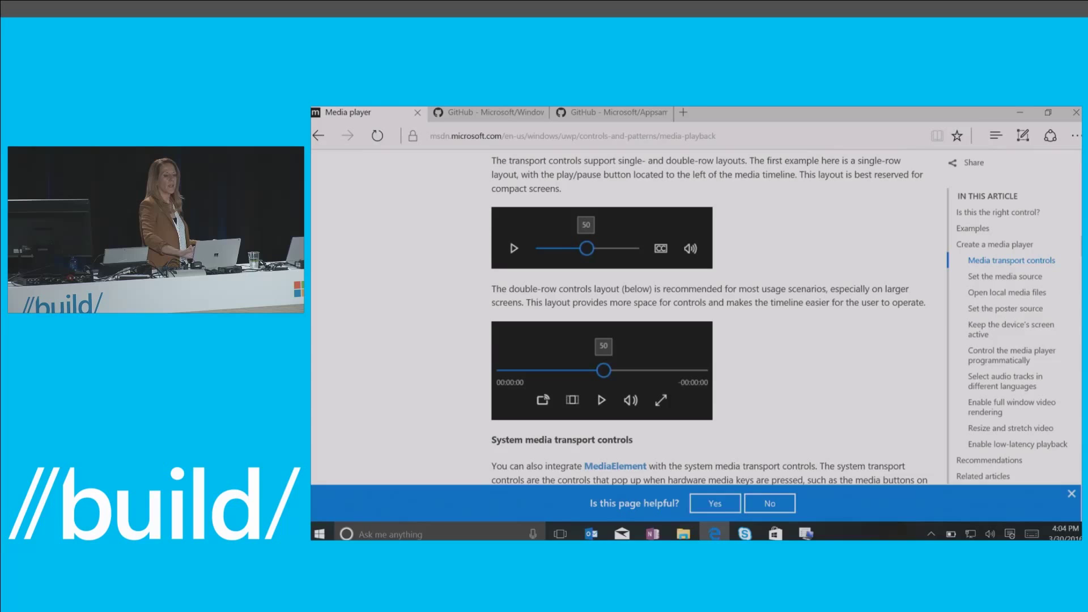
{"action": "scroll", "scroll_direction": "down", "scroll_amount": 3}
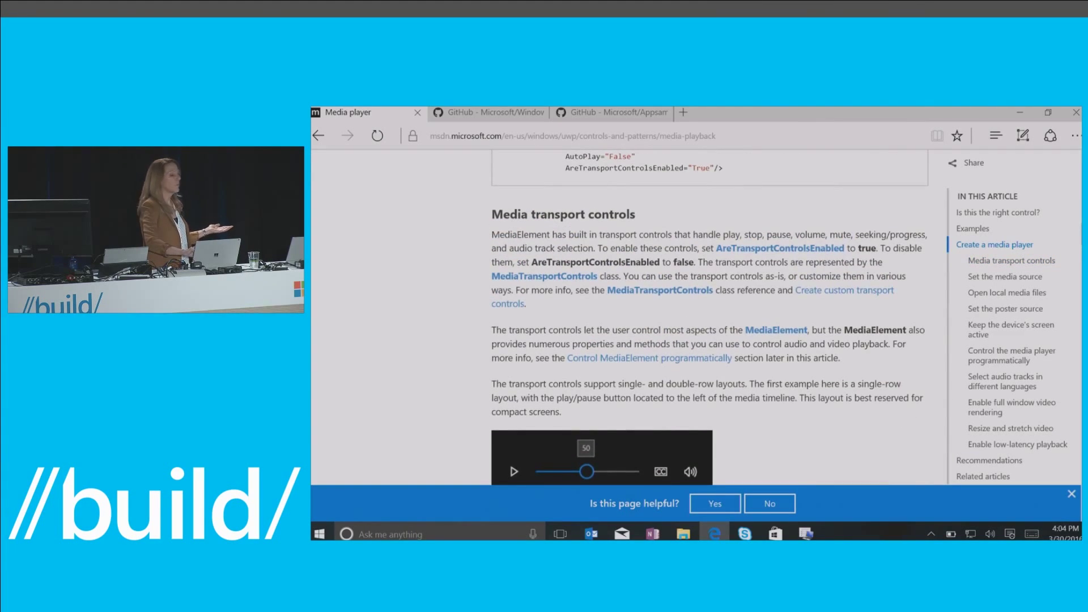
{"action": "scroll", "scroll_direction": "down", "scroll_amount": 3}
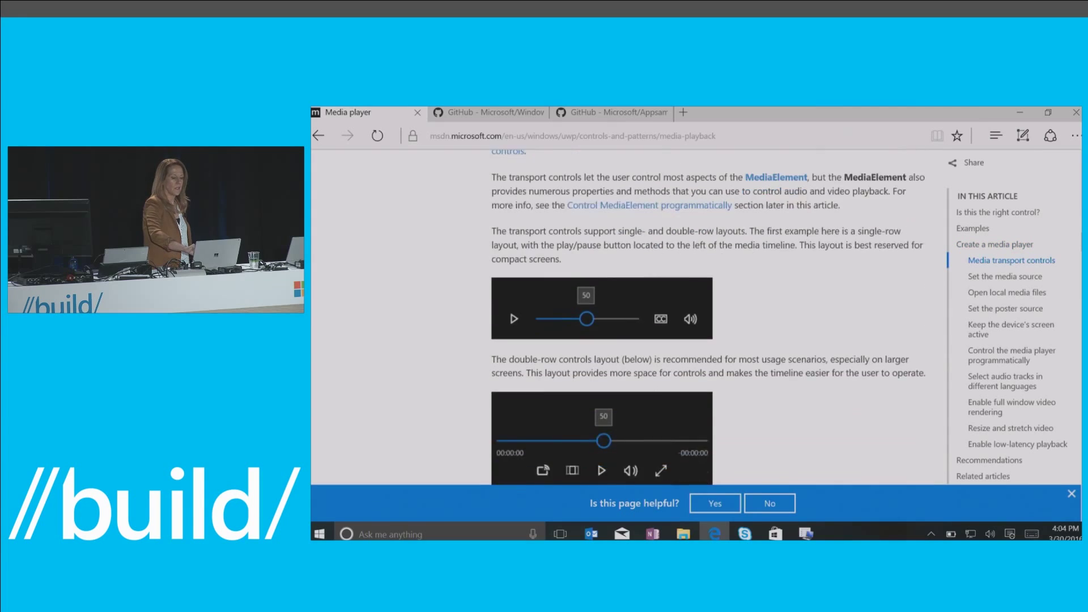
{"action": "scroll", "scroll_direction": "down", "scroll_amount": 3}
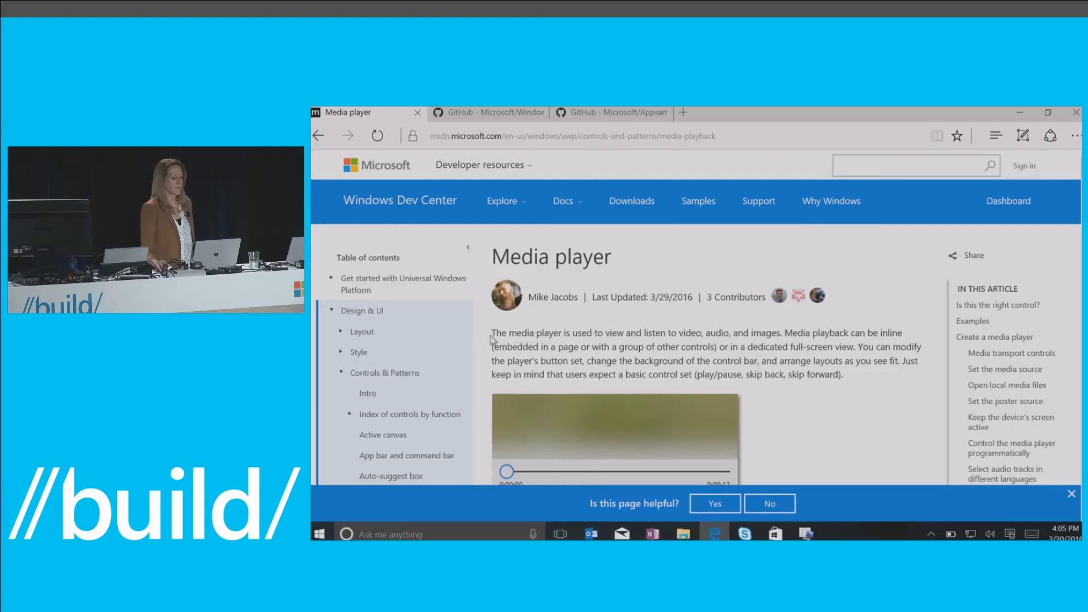
Step: Go to Docs > Windows apps > Design & UI and open Resources and downloads
{"action": "left_click", "coordinate": [562, 201]}
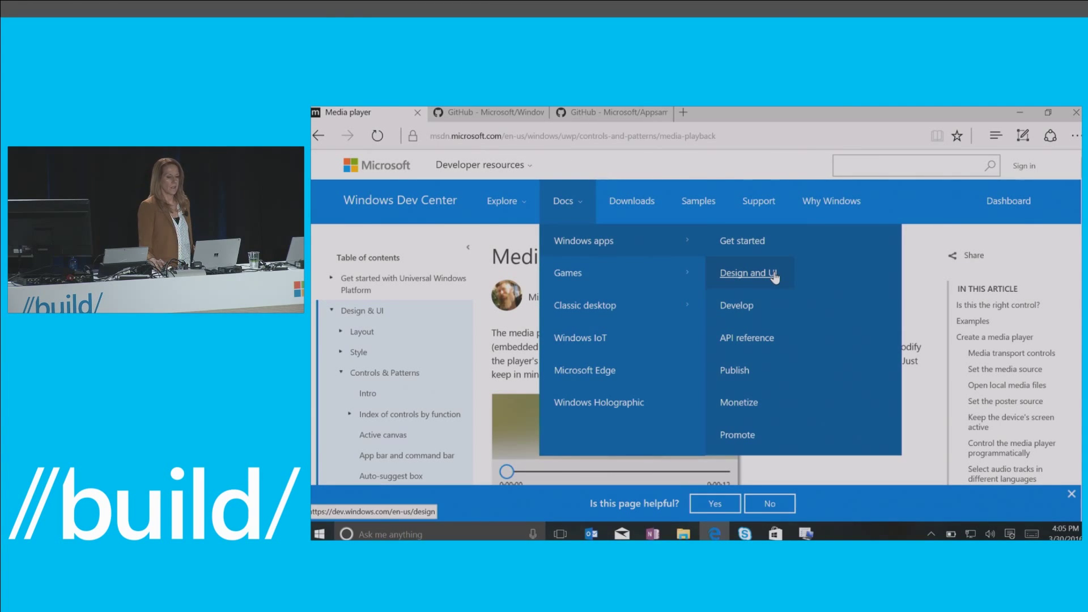
{"action": "left_click", "coordinate": [748, 272]}
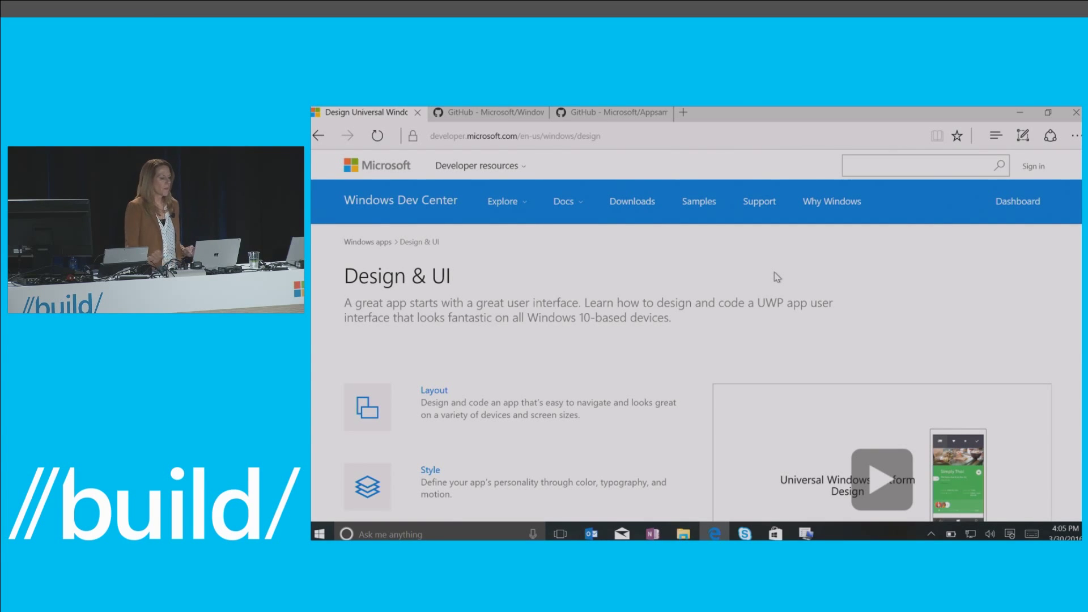
{"action": "scroll", "scroll_direction": "down", "scroll_amount": 3}
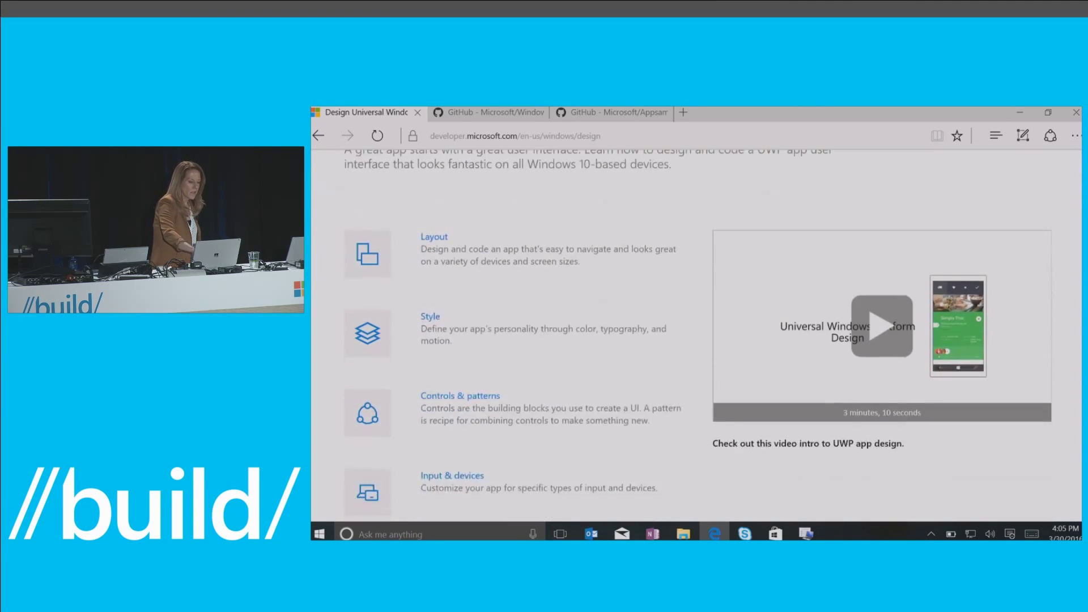
{"action": "scroll", "scroll_direction": "down", "scroll_amount": 3}
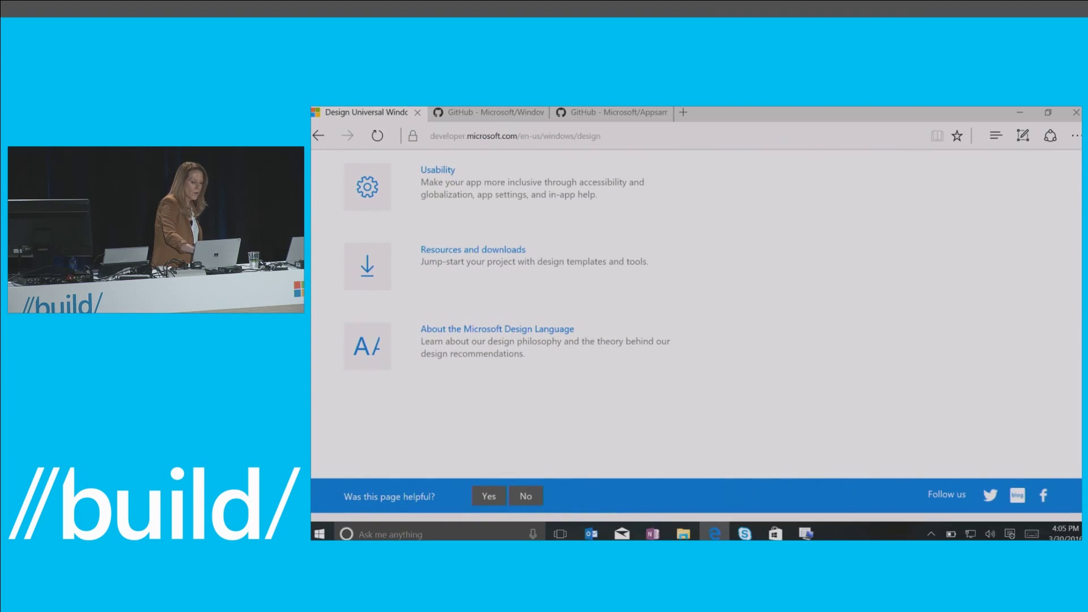
{"action": "left_click", "coordinate": [473, 250]}
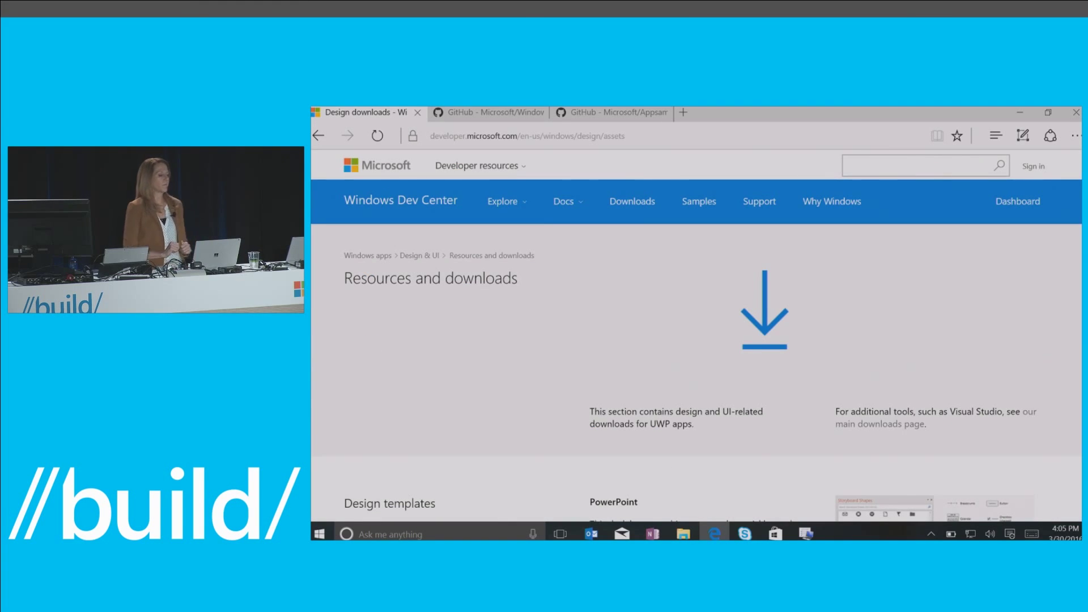
Step: Scroll through the PowerPoint, Illustrator and Photoshop design templates, ending on the desktop
{"action": "scroll", "scroll_direction": "down", "scroll_amount": 3}
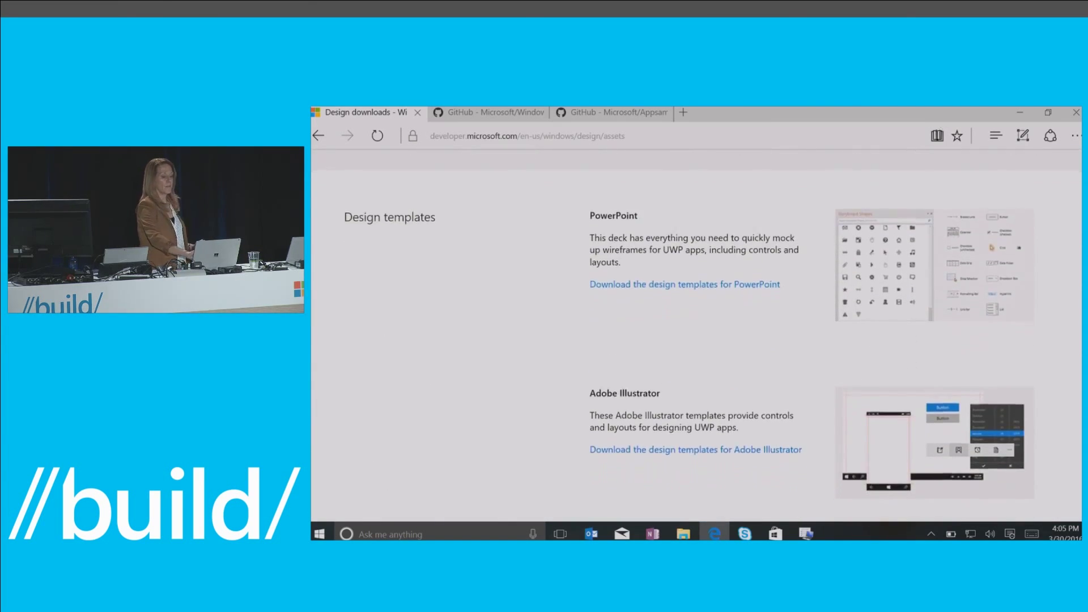
{"action": "scroll", "scroll_direction": "down", "scroll_amount": 3}
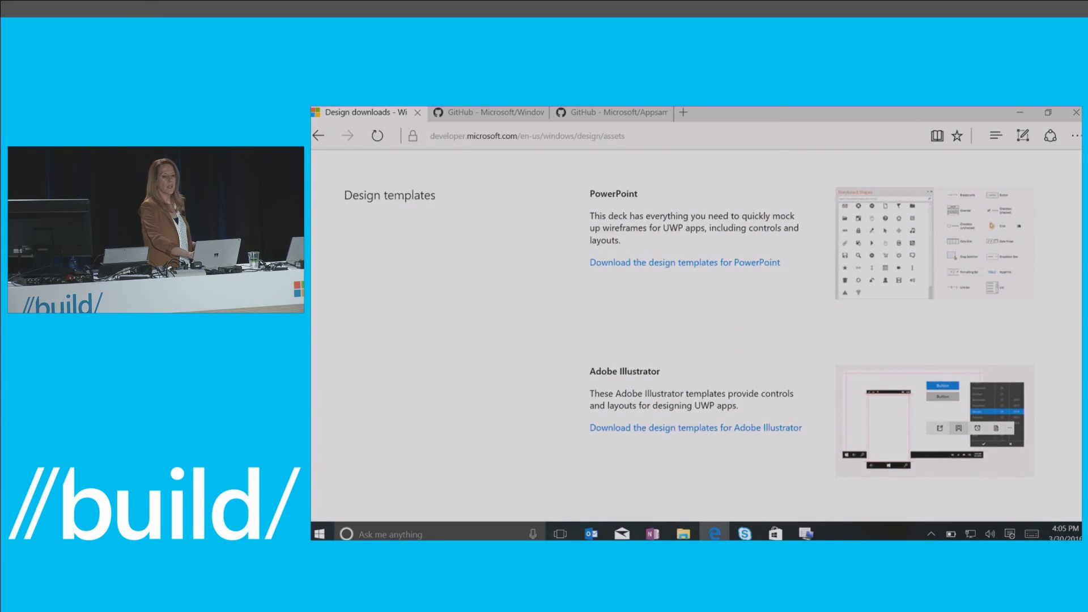
{"action": "scroll", "scroll_direction": "down", "scroll_amount": 3}
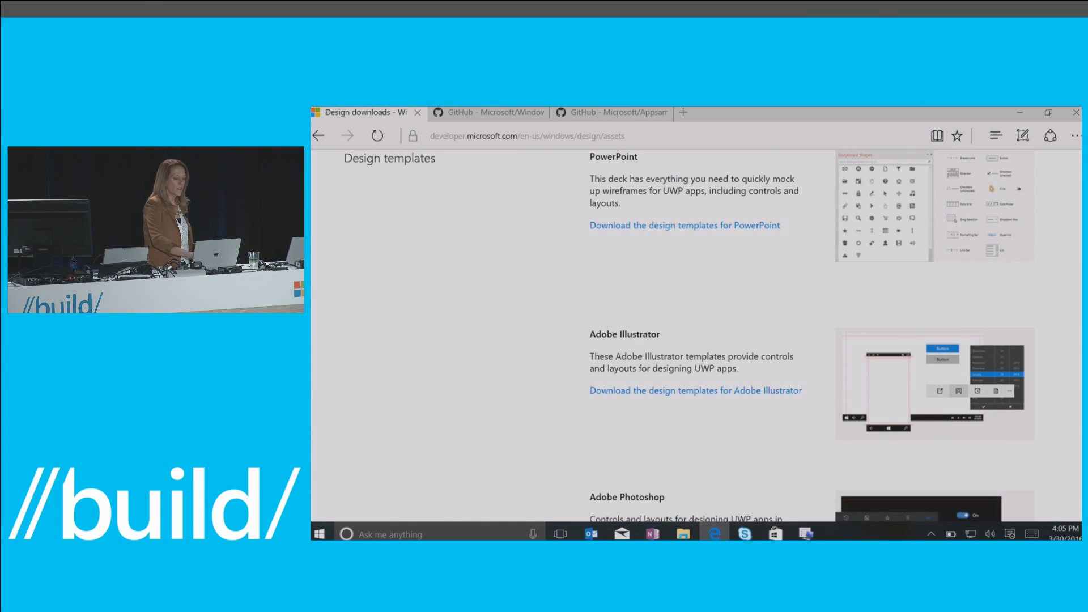
{"action": "scroll", "scroll_direction": "down", "scroll_amount": 3}
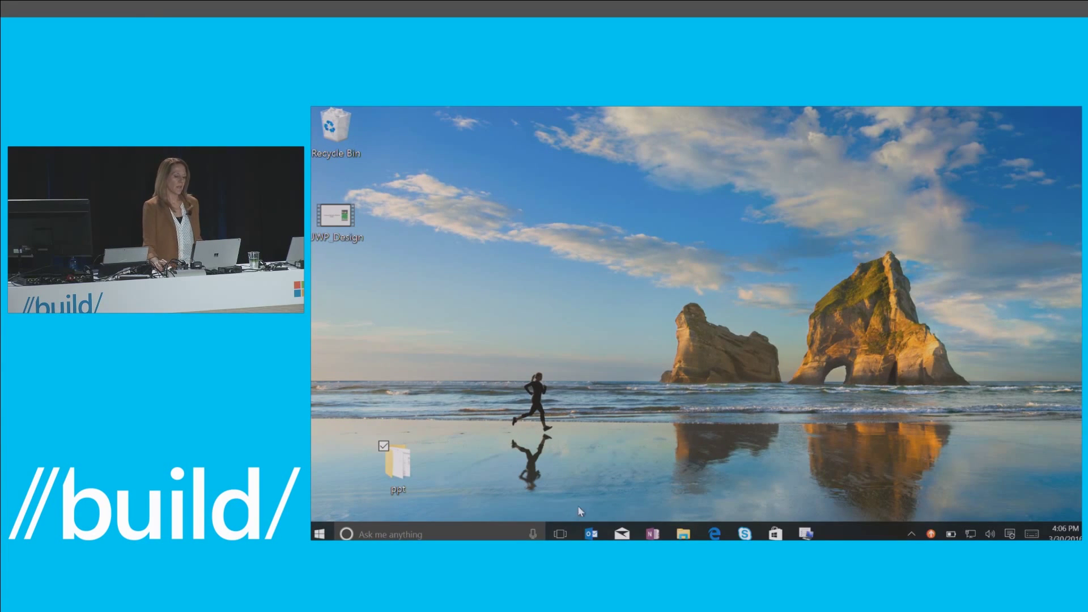
{"action": "mouse_move", "coordinate": [399, 465]}
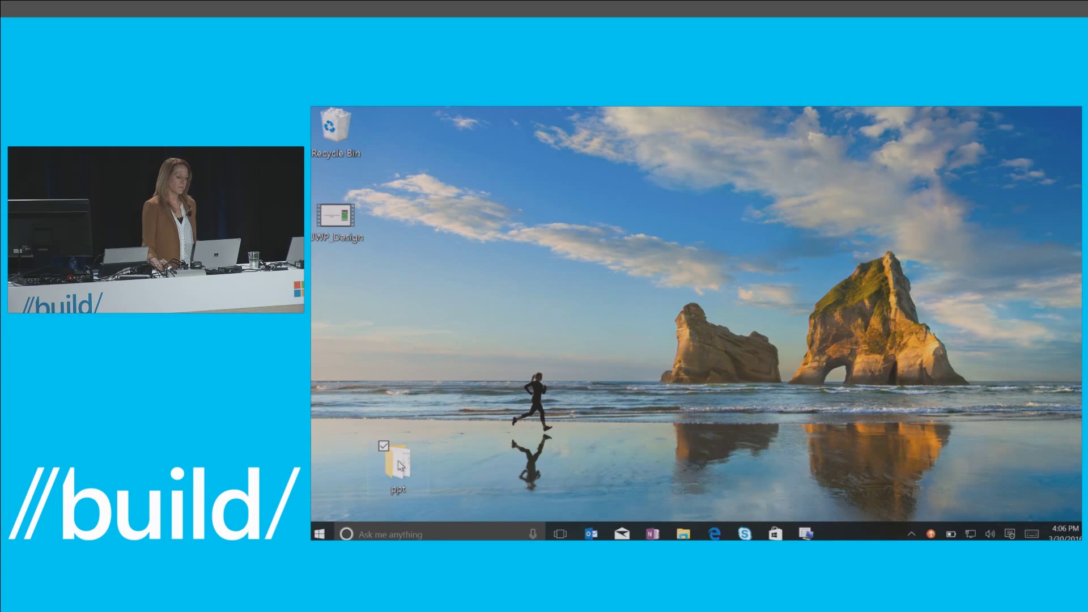
Step: Open the ppt folder and launch the 'UWP app templates for PCs' deck
{"action": "double_click", "coordinate": [397, 466]}
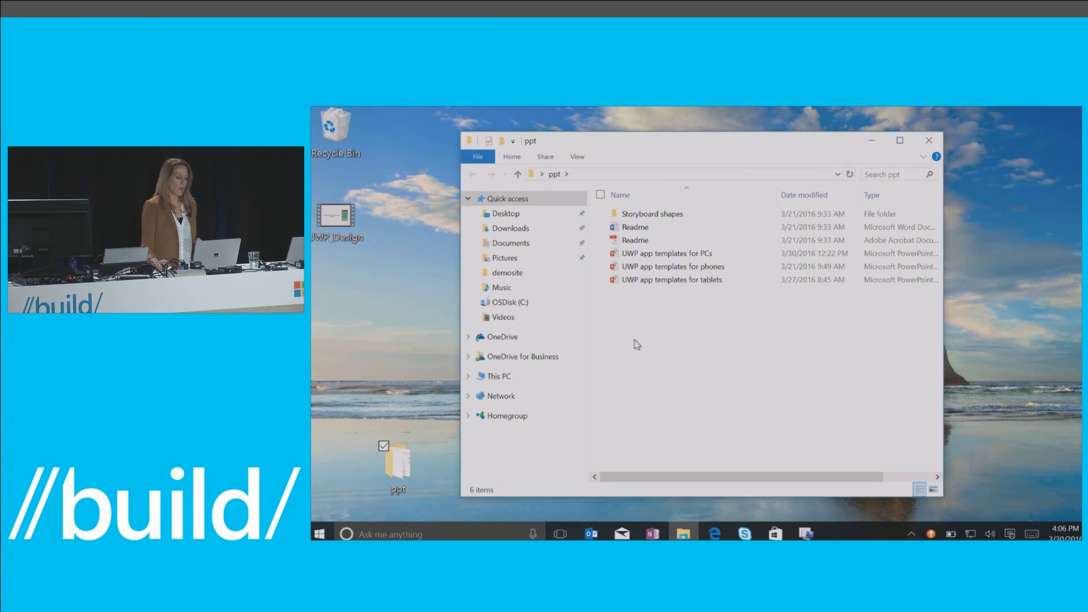
{"action": "left_click", "coordinate": [666, 253]}
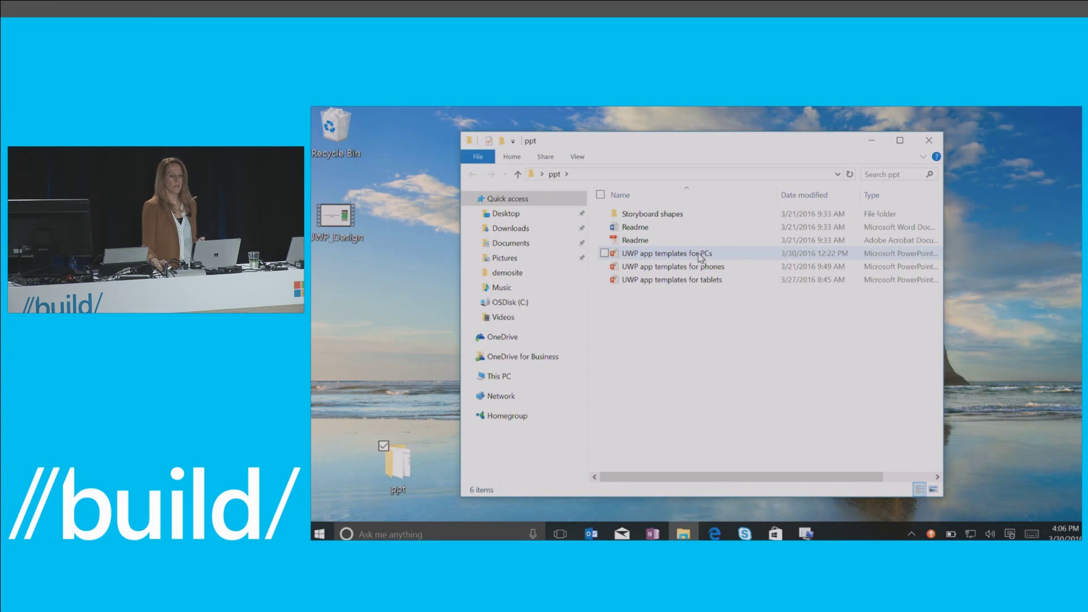
{"action": "double_click", "coordinate": [665, 253]}
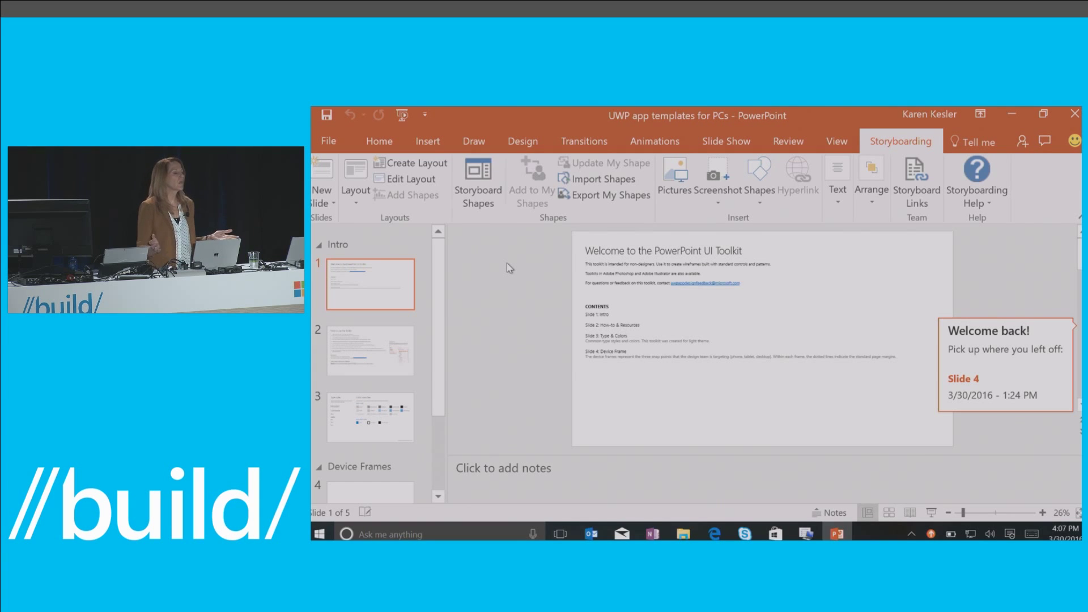
Step: Close the Welcome back pop-up and show the Storyboard Shapes pane
{"action": "left_click", "coordinate": [1069, 345]}
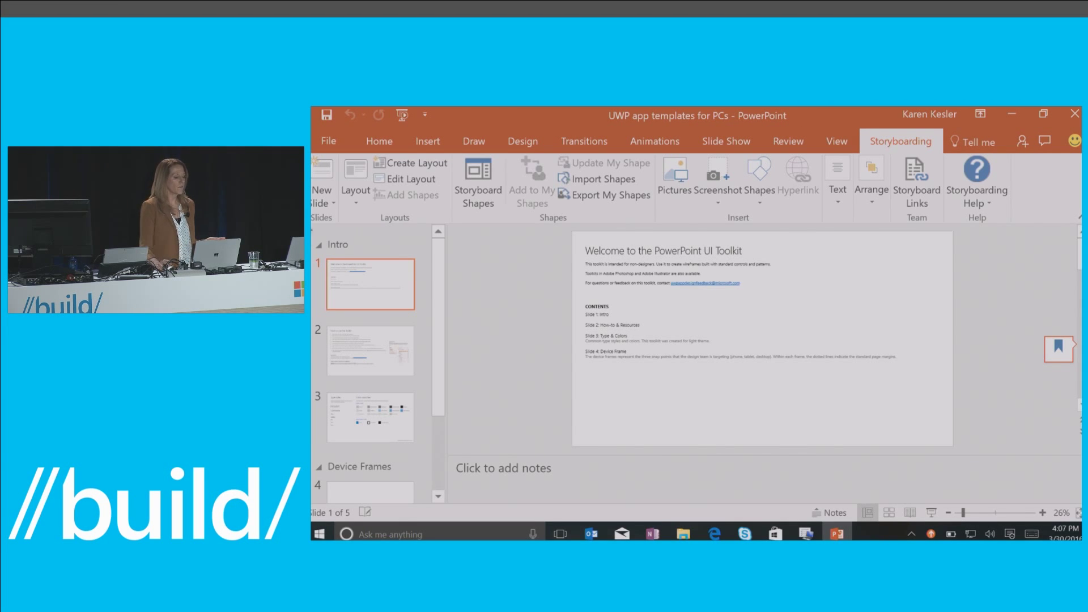
{"action": "mouse_move", "coordinate": [478, 180]}
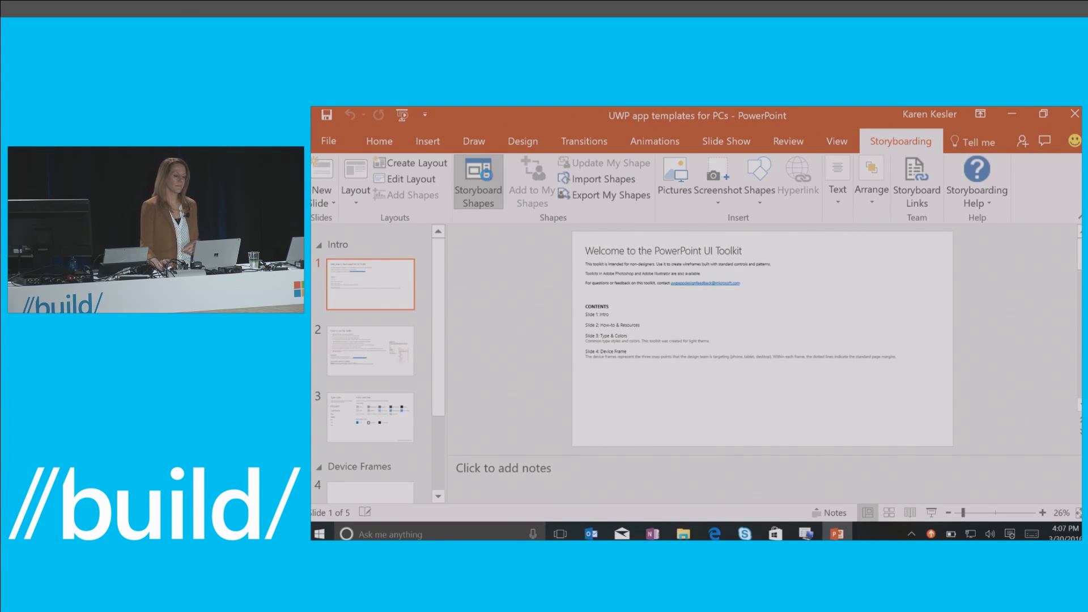
{"action": "left_click", "coordinate": [478, 179]}
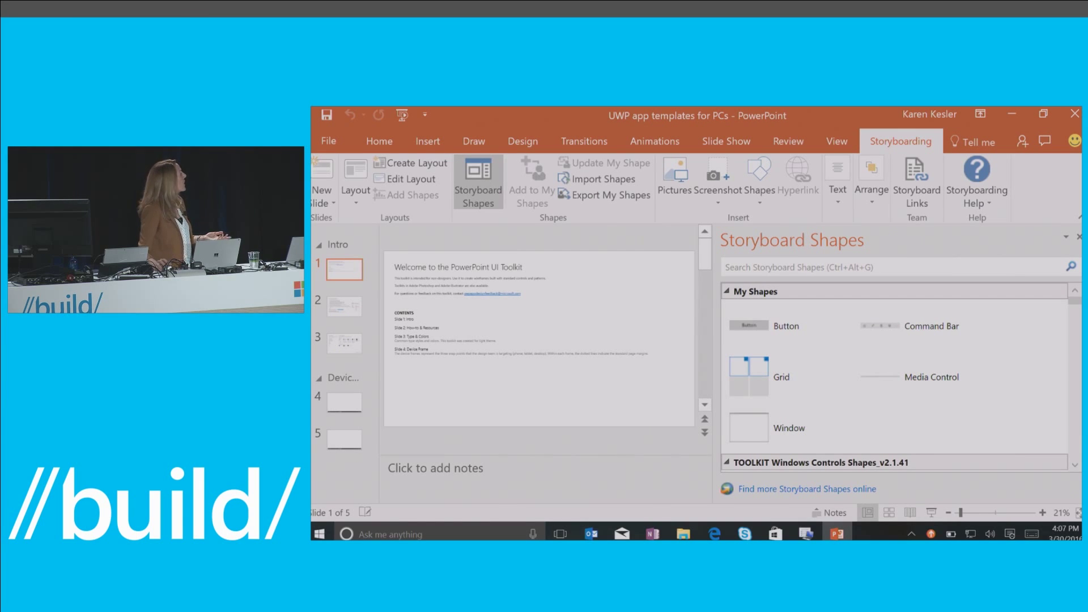
{"action": "mouse_move", "coordinate": [1050, 396]}
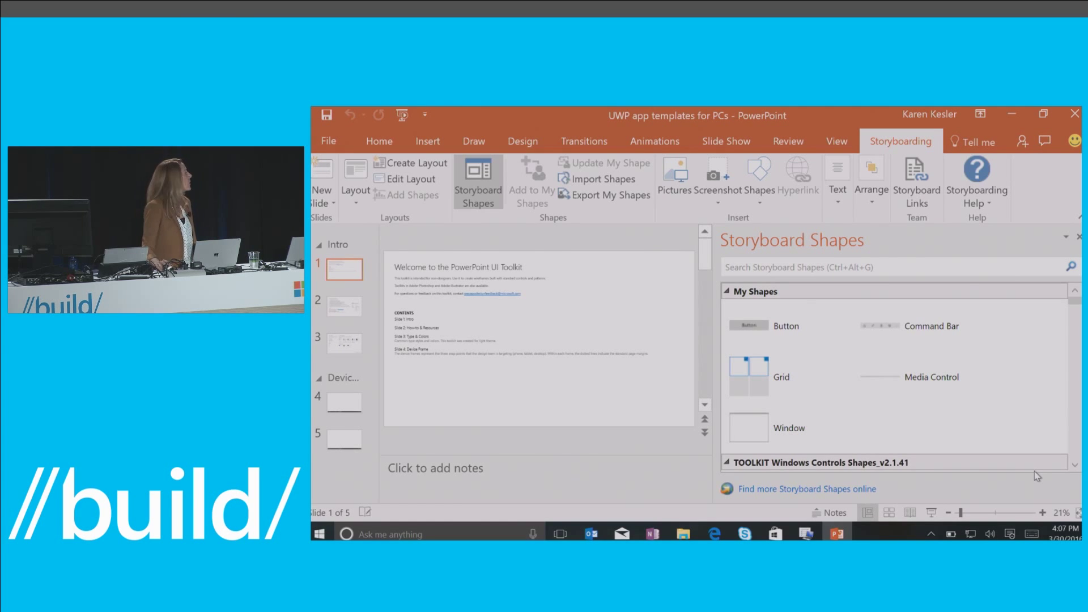
Step: Add a Grid shape from My Shapes to the slide 4 device frame
{"action": "left_click", "coordinate": [343, 402]}
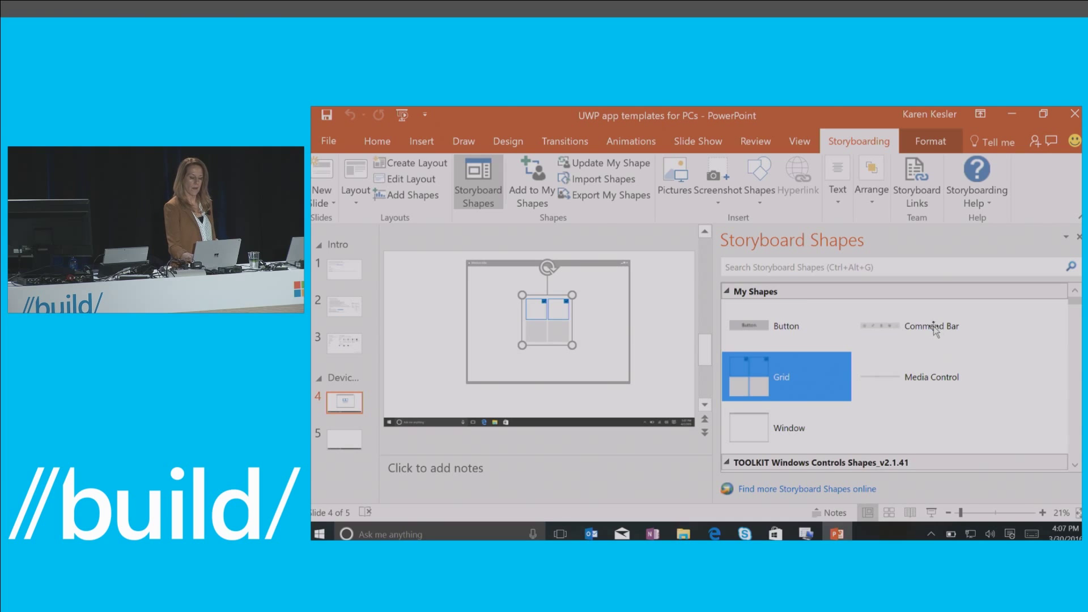
Step: Add a Button to the grid mockup, drag it lower left, then return to Dev Center
{"action": "left_click", "coordinate": [931, 325]}
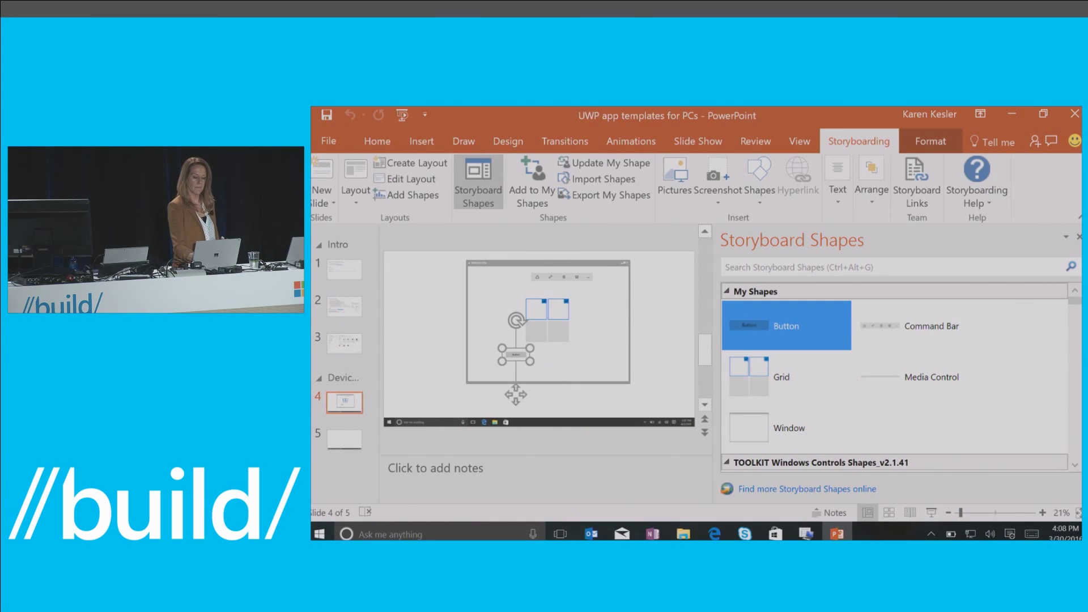
{"action": "left_click_drag", "start_coordinate": [515, 353], "coordinate": [572, 358]}
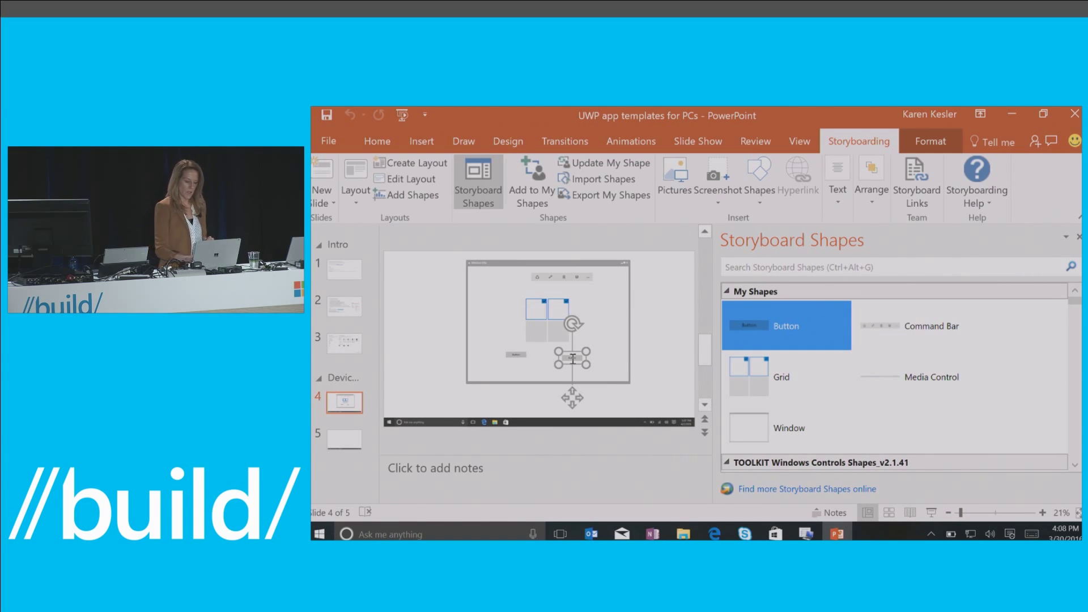
{"action": "left_click", "coordinate": [714, 534]}
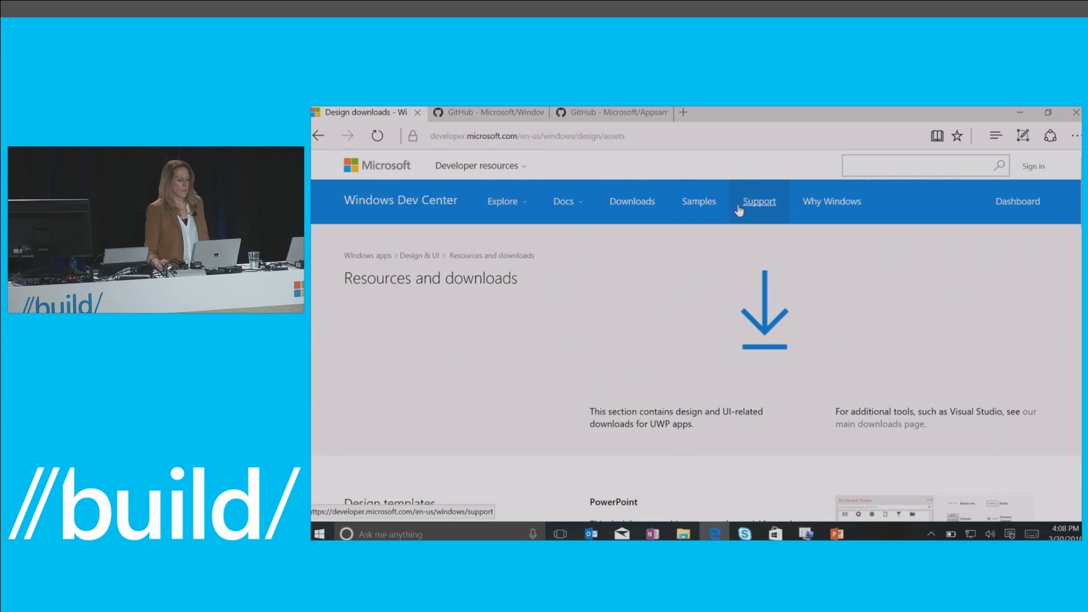
Step: Go to Code samples and open the Hue Lights sample on GitHub
{"action": "left_click", "coordinate": [698, 201]}
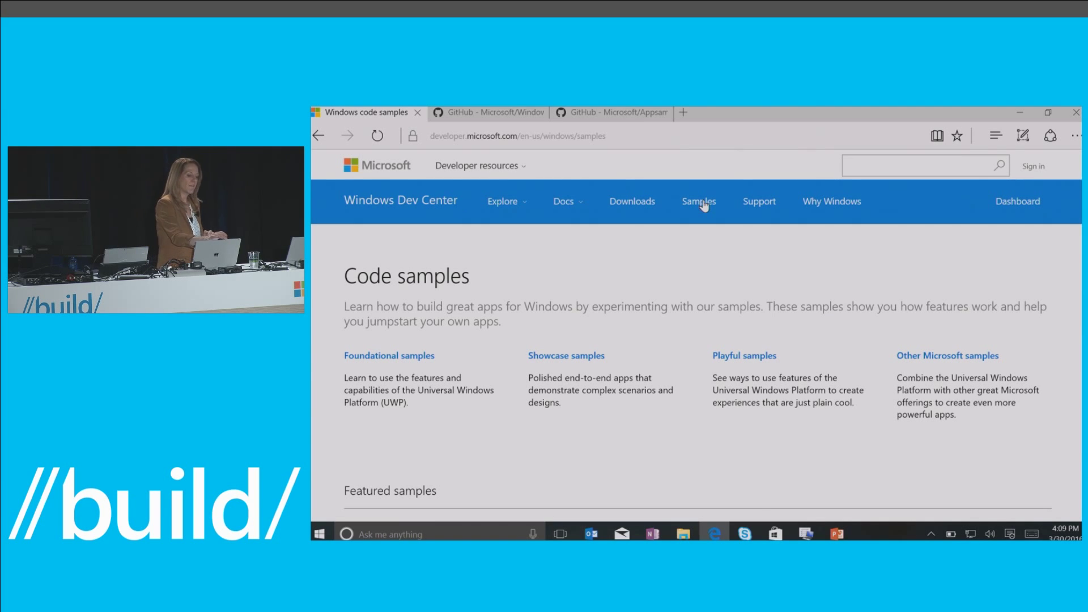
{"action": "left_click", "coordinate": [485, 112]}
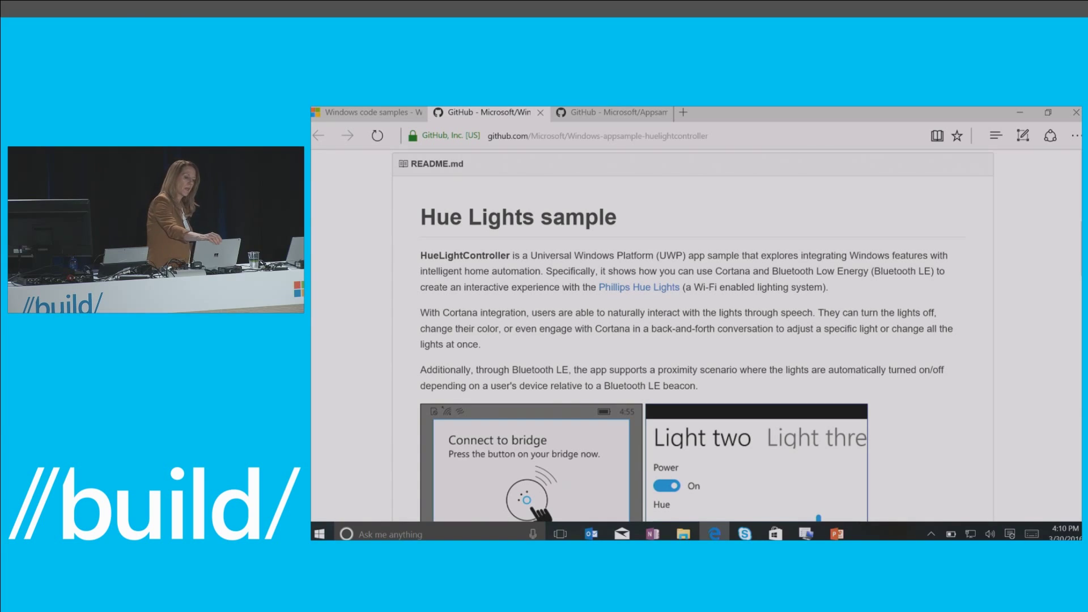
Step: Switch to the Appsample-Photosharing repository tab to read its README
{"action": "left_click", "coordinate": [609, 112]}
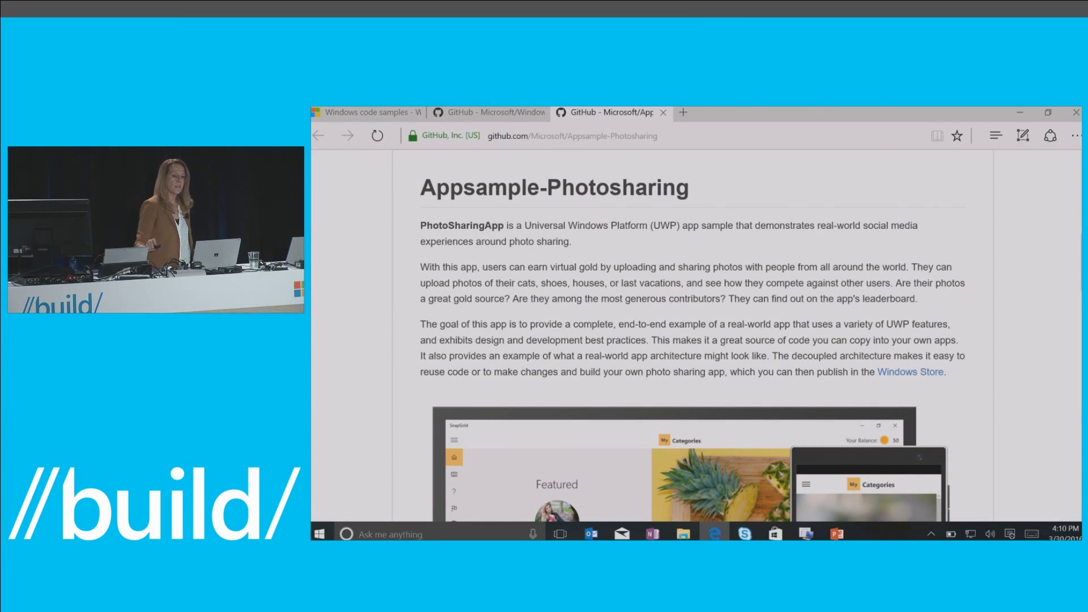